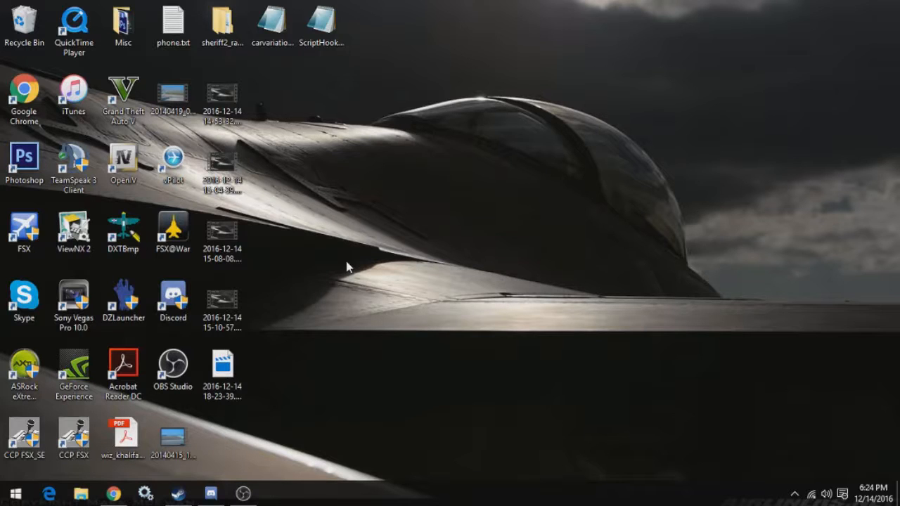
mouse_move(404, 270)
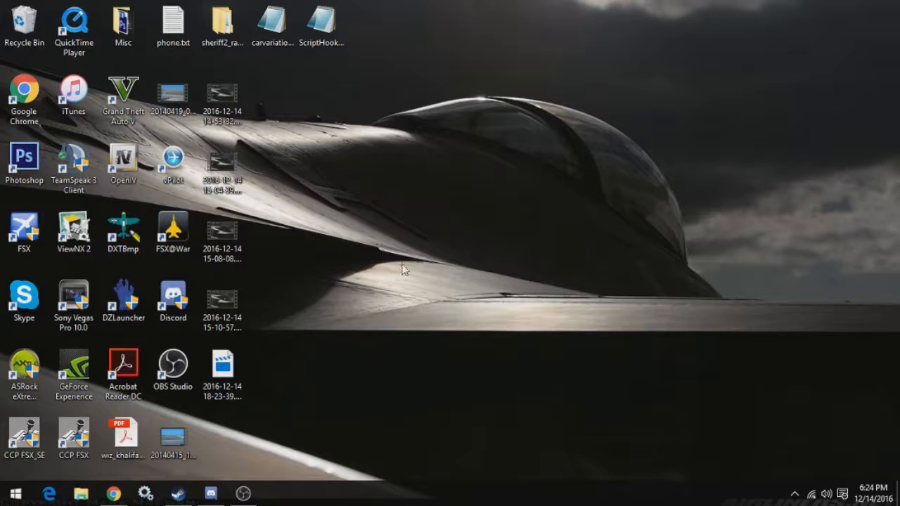
mouse_move(490, 303)
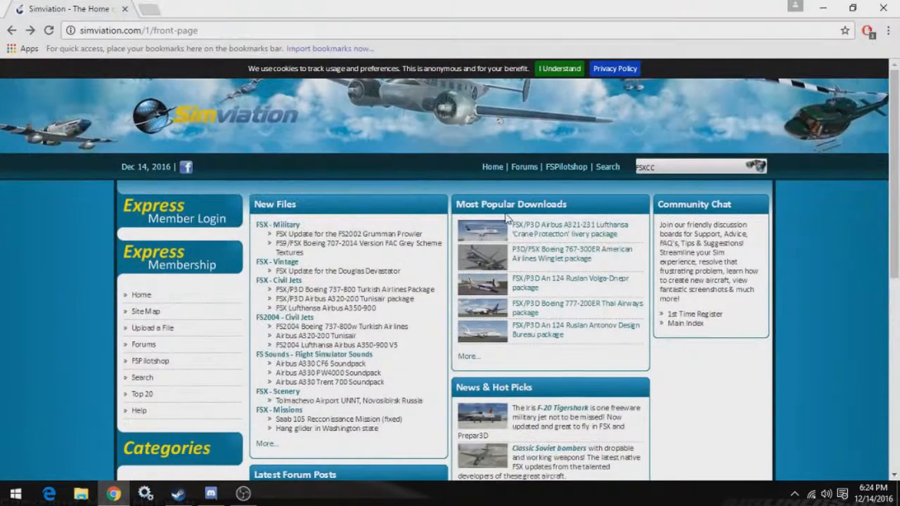
mouse_move(505, 219)
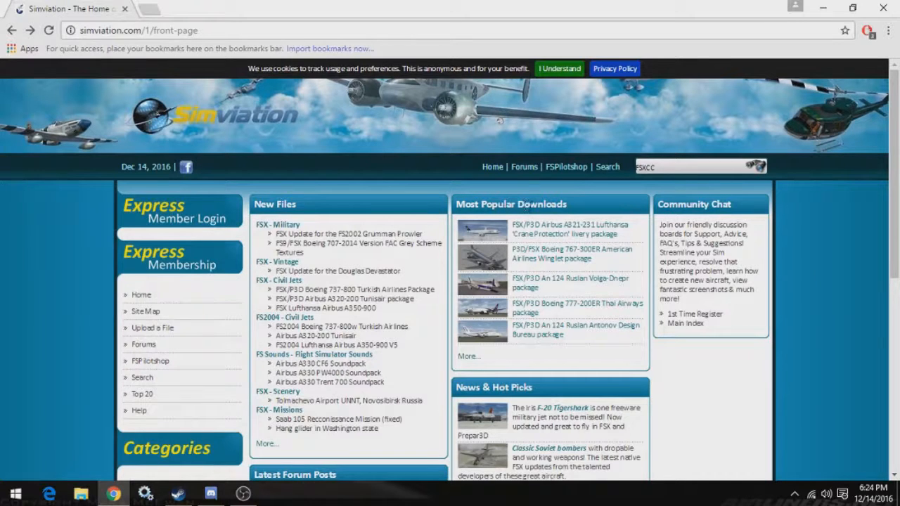
mouse_move(548, 322)
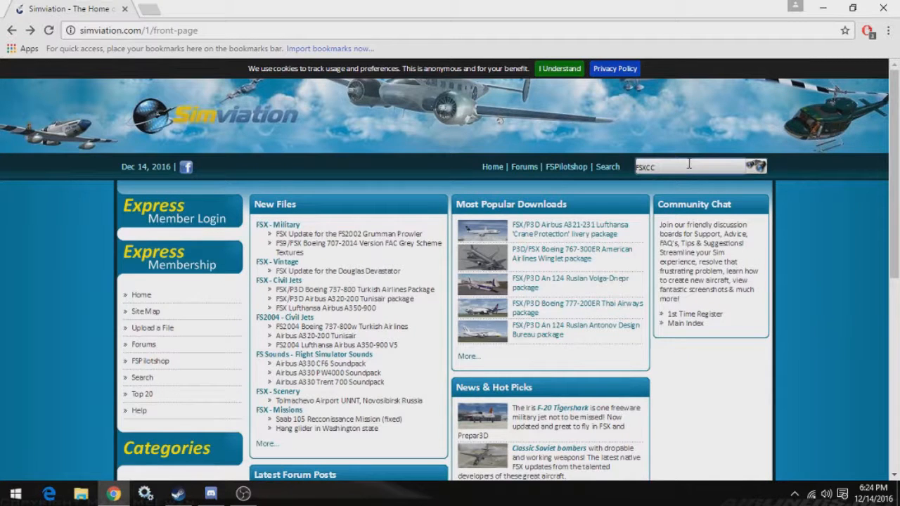
- Enter FSXCC in Simviation's site search box
text(c)
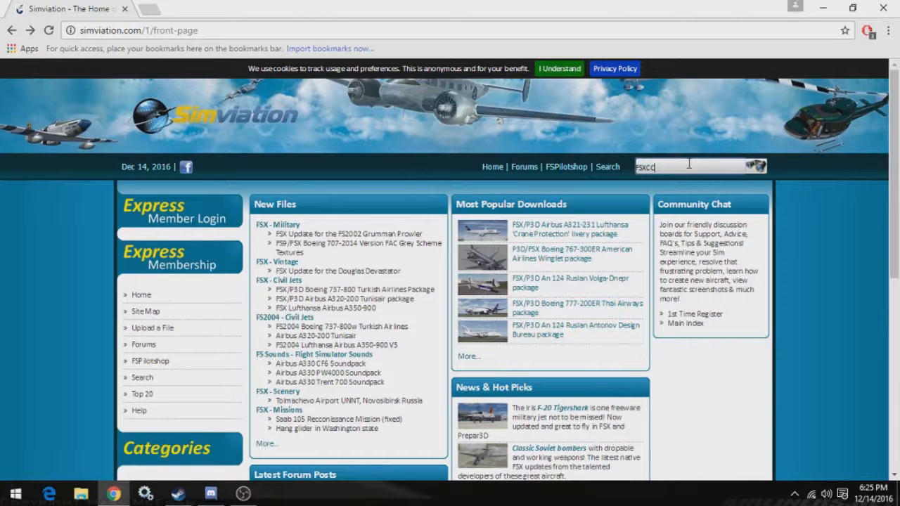
- Run the FSXCC search and open the Boeing 757-200 package's zip download window
key(Return)
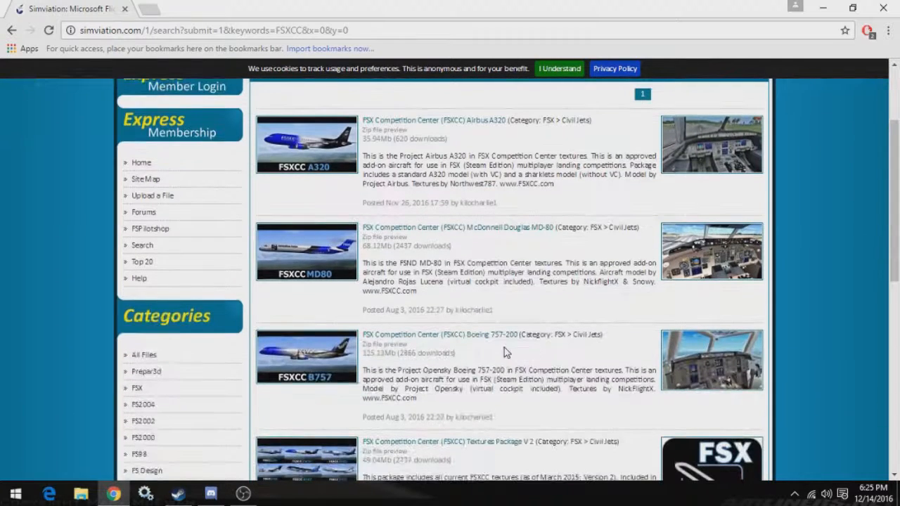
scroll(down, 3)
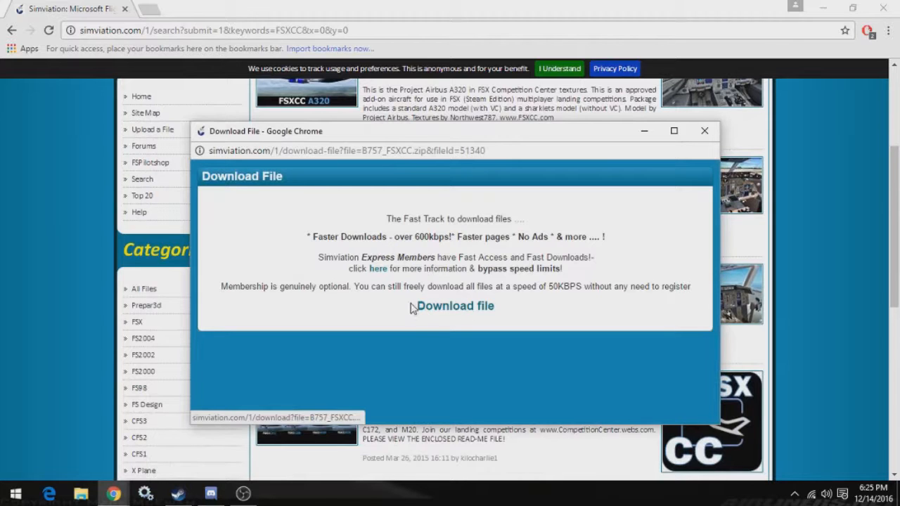
mouse_move(574, 286)
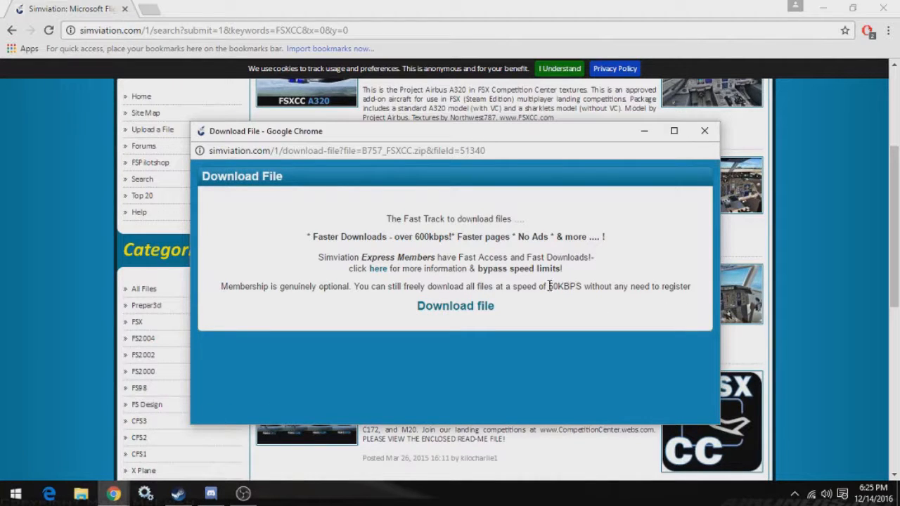
double_click(562, 286)
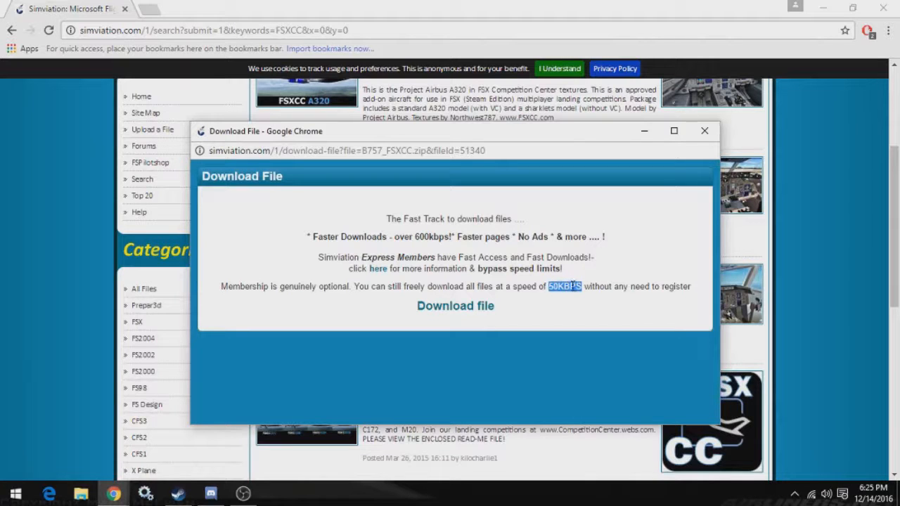
mouse_move(599, 266)
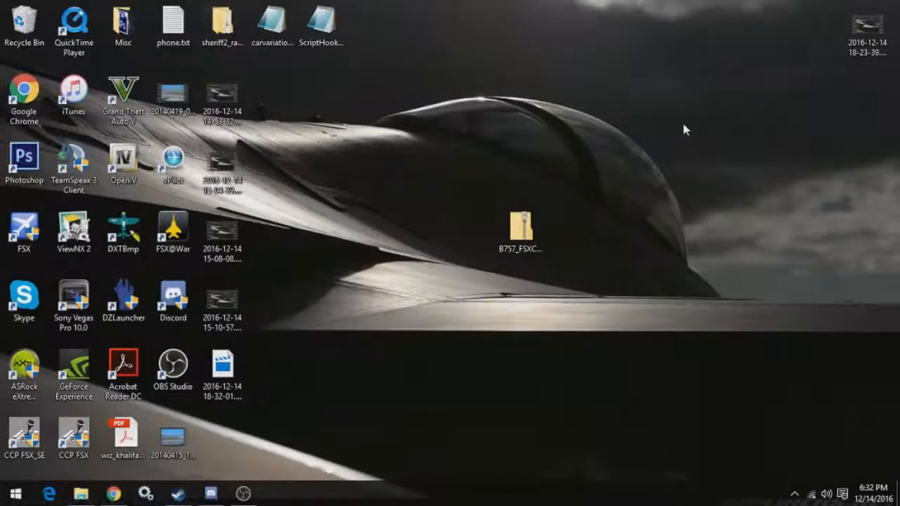
- Drag the downloaded B757_FSXCC.zip to the centre of the desktop
drag(669, 128, 383, 338)
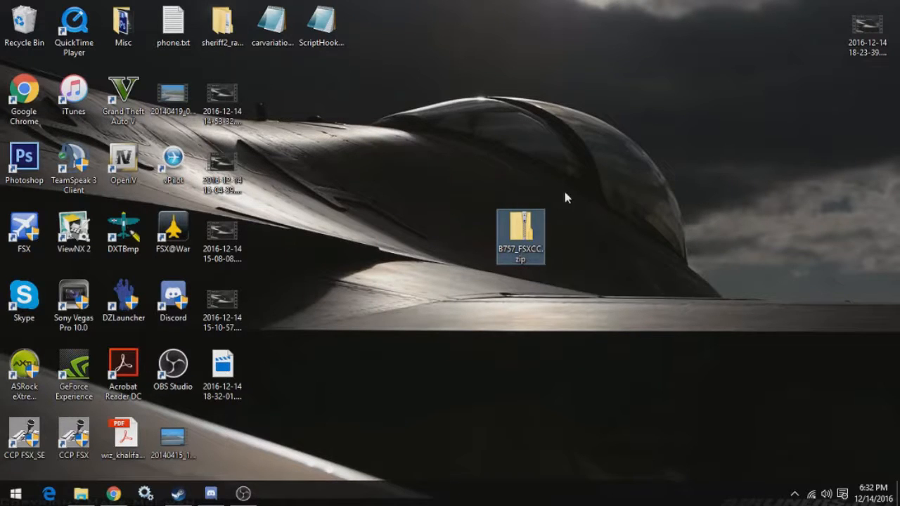
mouse_move(520, 236)
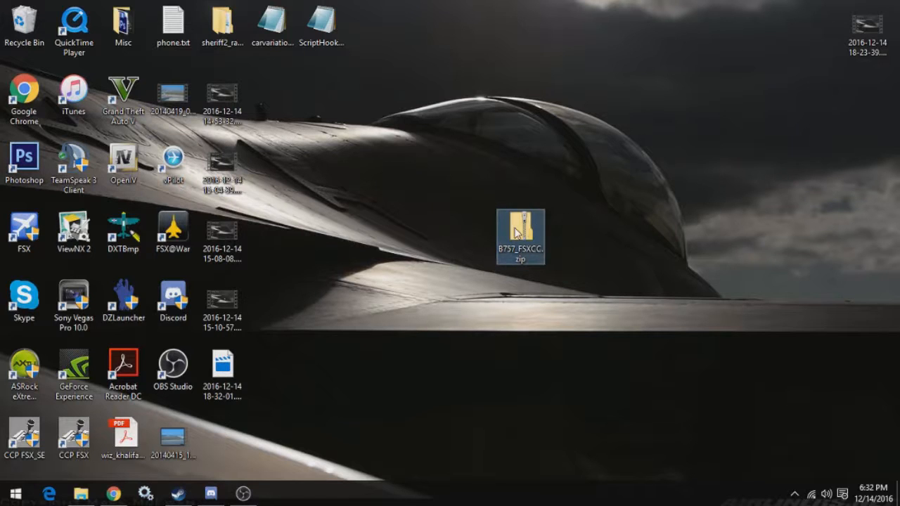
mouse_move(521, 232)
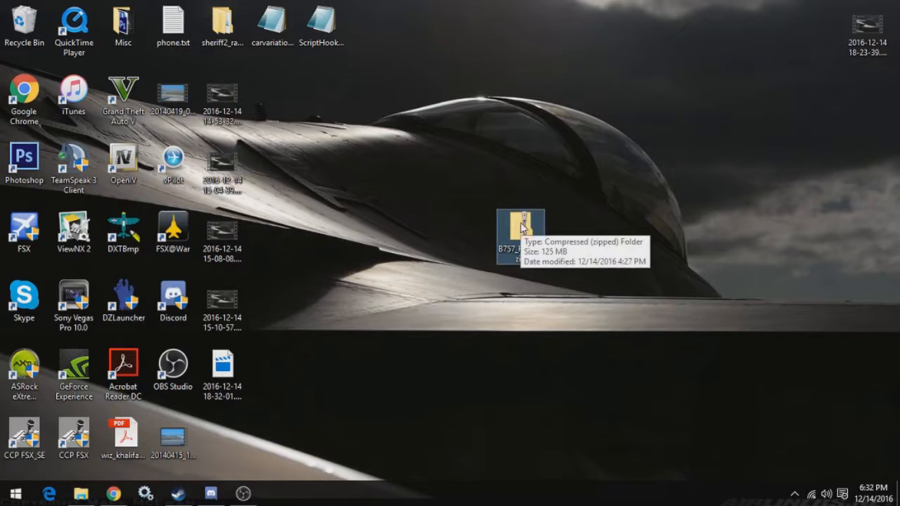
- Extract B757_FSXCC.zip with 7-Zip into its own desktop folder
right_click(519, 236)
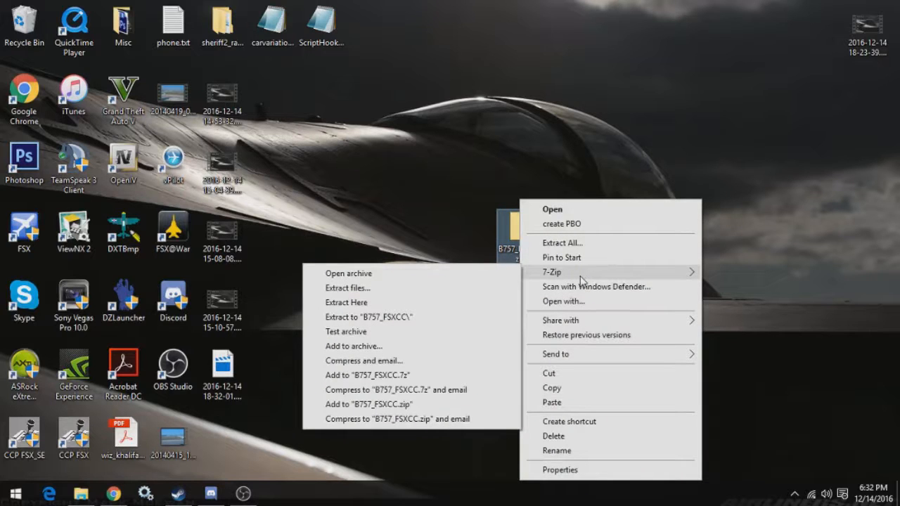
mouse_move(517, 281)
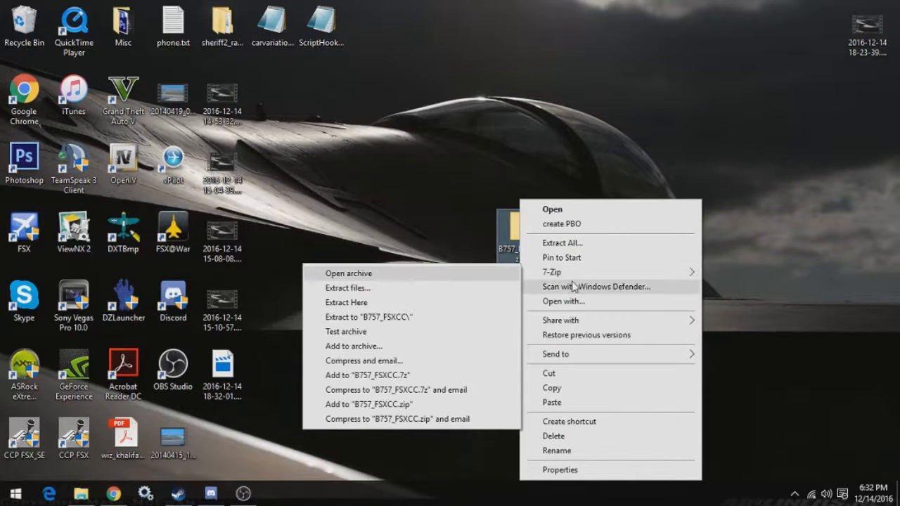
mouse_move(489, 287)
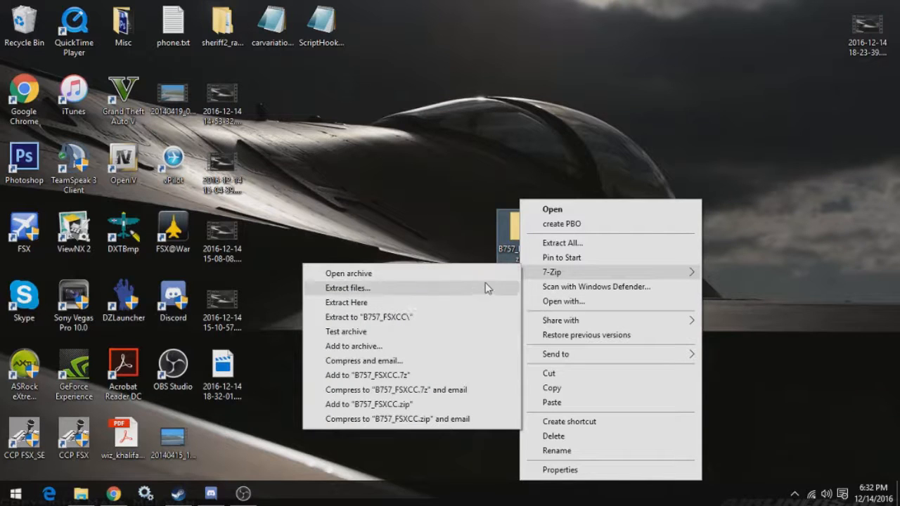
mouse_move(484, 245)
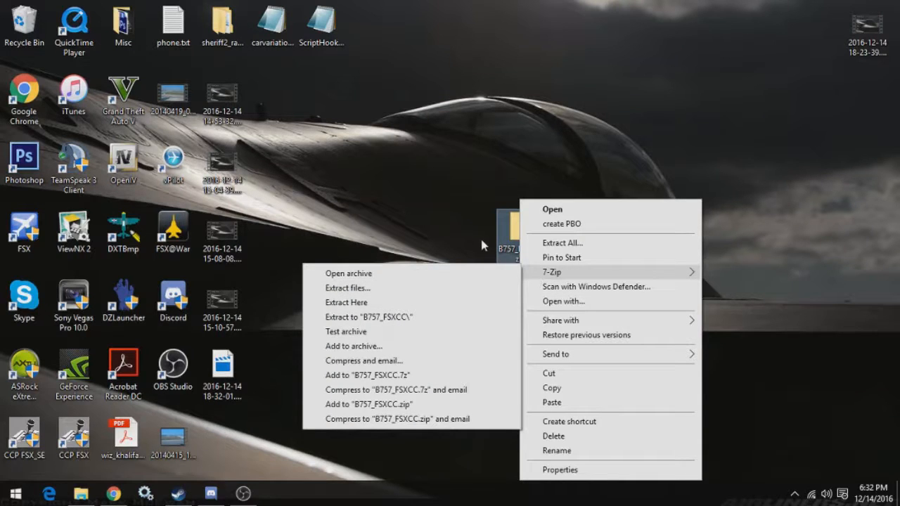
mouse_move(517, 236)
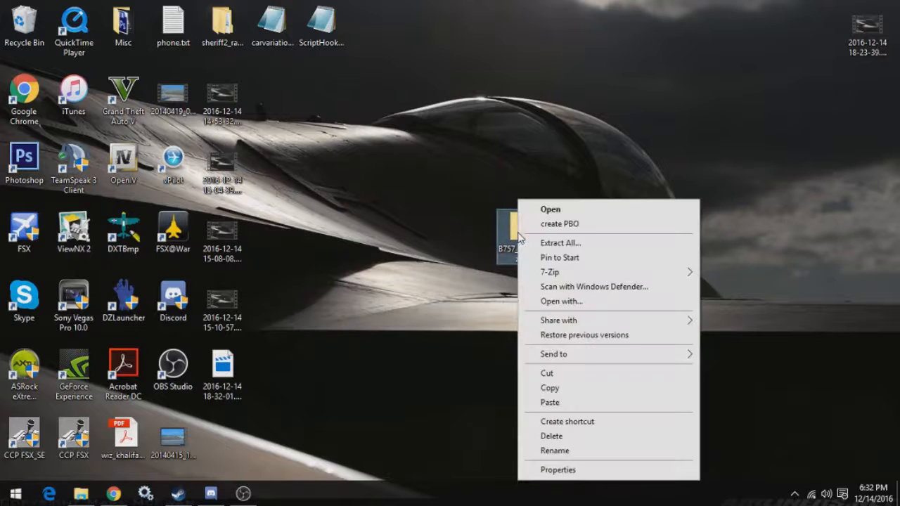
mouse_move(550, 273)
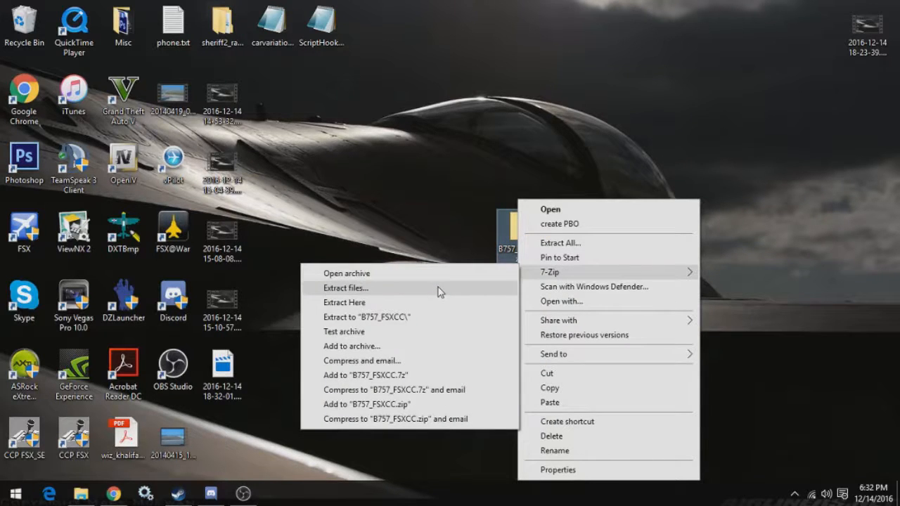
click(346, 286)
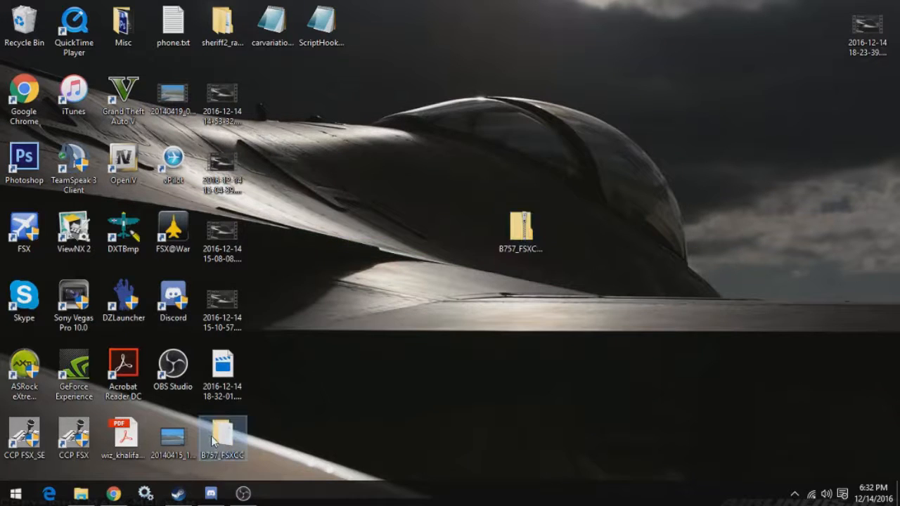
- Drag the extracted B757_FSXCC folder up next to the zip archive
drag(222, 436, 520, 298)
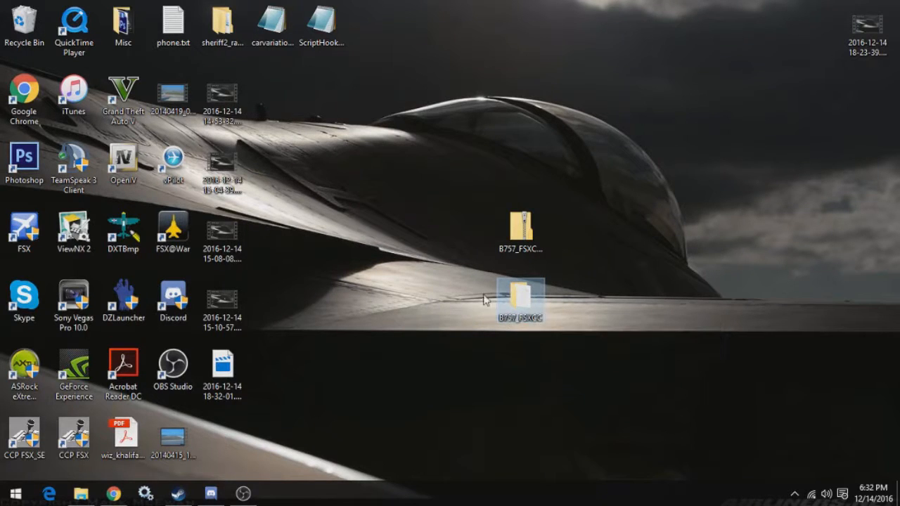
drag(520, 302, 371, 232)
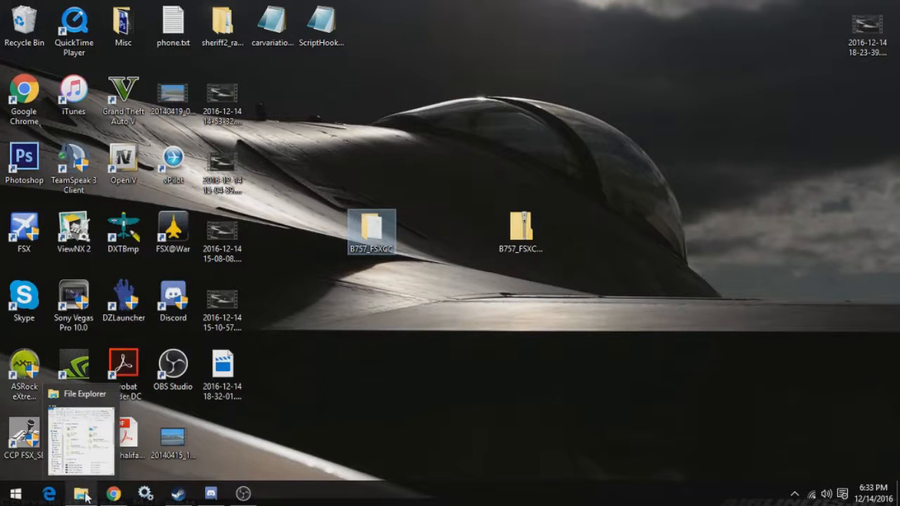
- Browse C: > Program Files (x86) > Steam > SteamApps > common > FSX in a new Explorer window
click(82, 492)
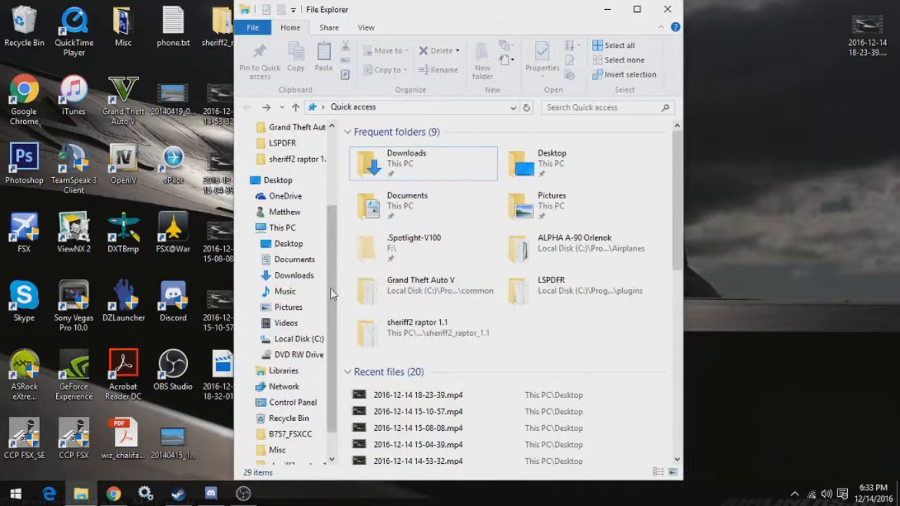
click(298, 339)
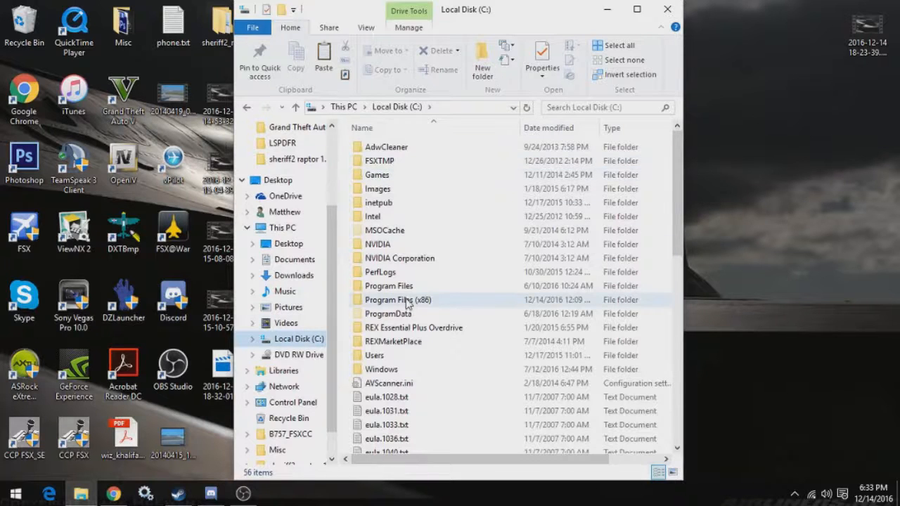
mouse_move(396, 299)
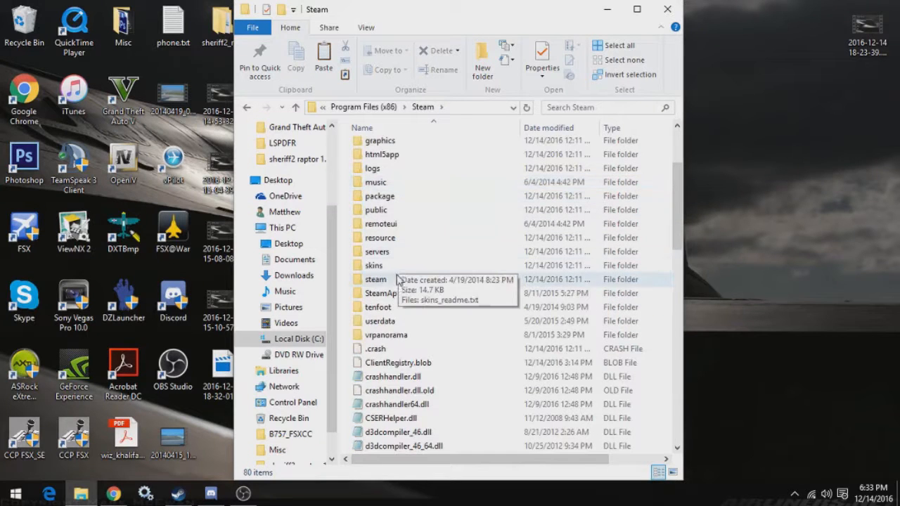
double_click(381, 294)
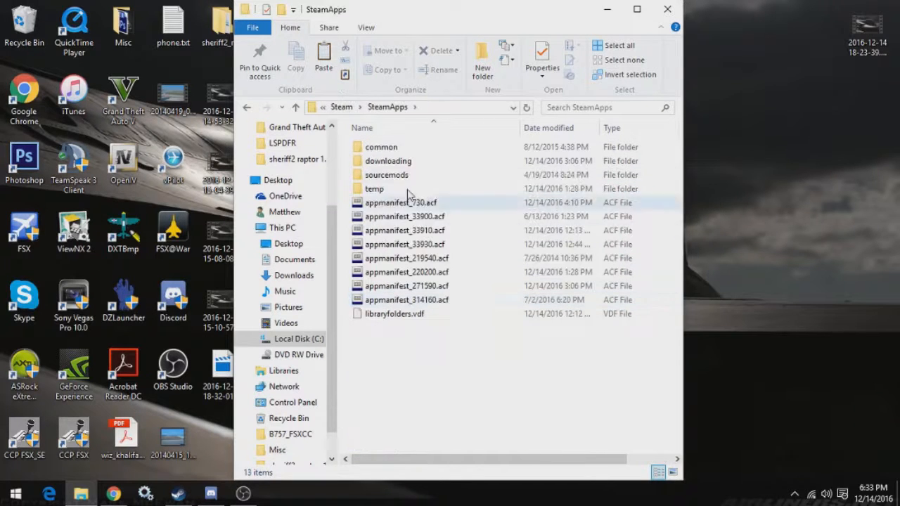
double_click(381, 147)
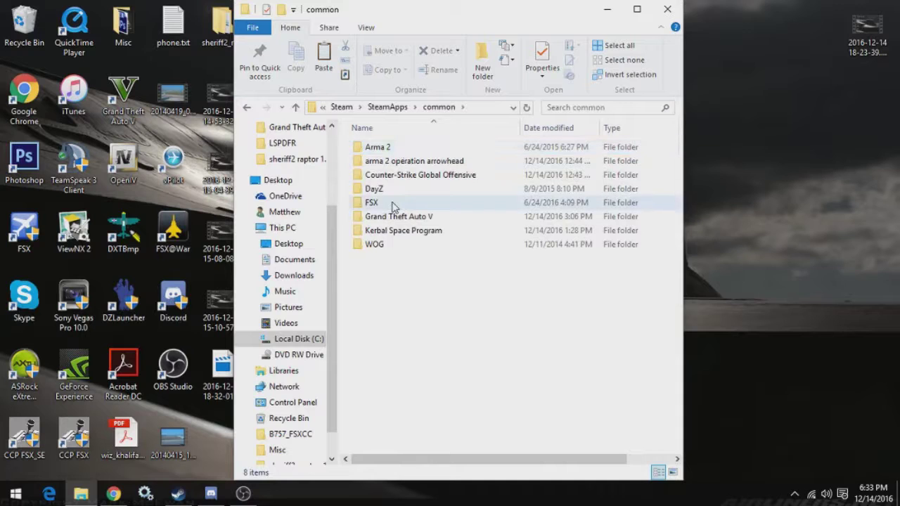
double_click(371, 203)
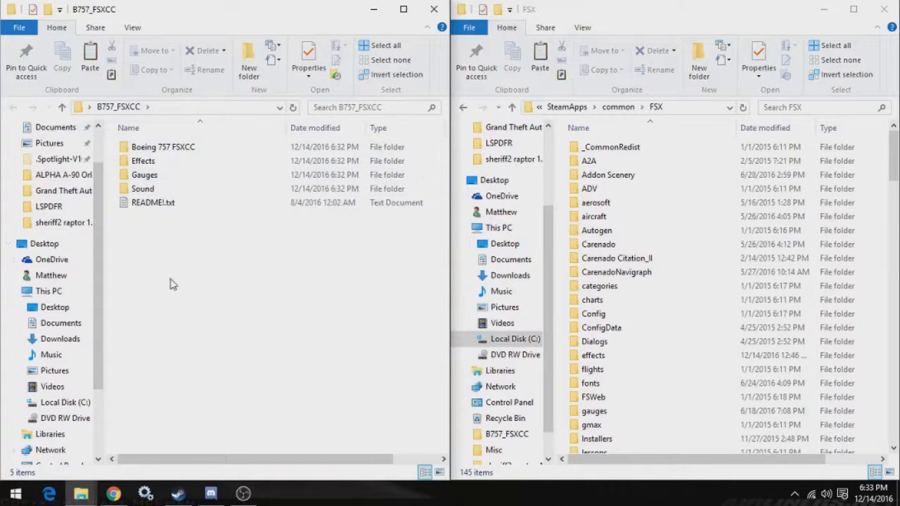
- Scroll the FSX folder to locate its effects, gauges, SimObjects and sound folders
click(143, 160)
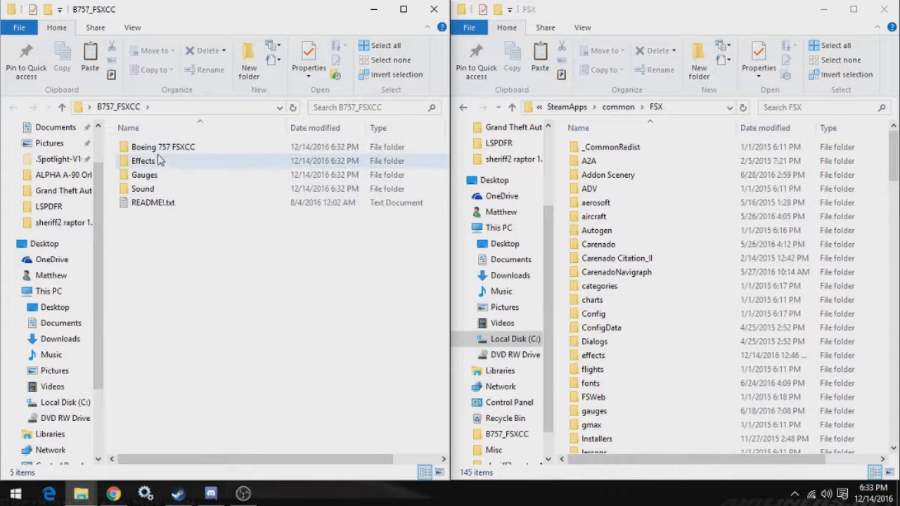
mouse_move(253, 175)
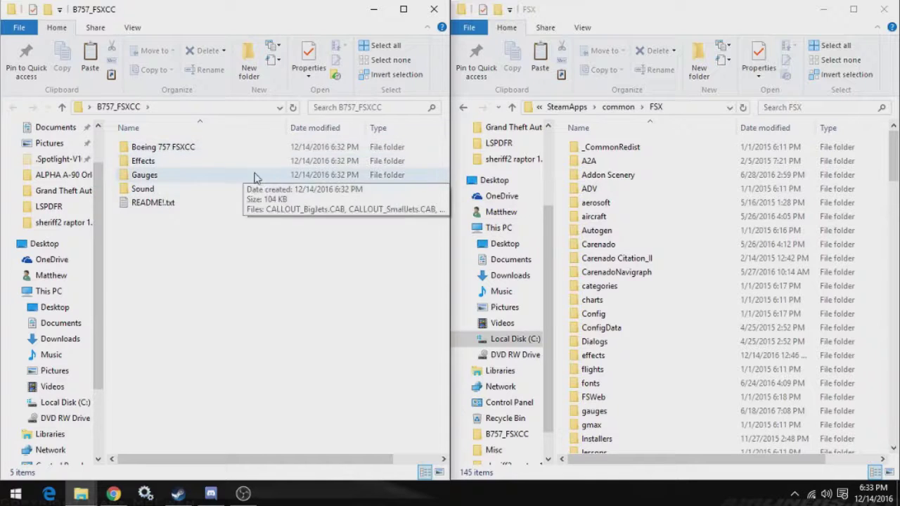
mouse_move(200, 127)
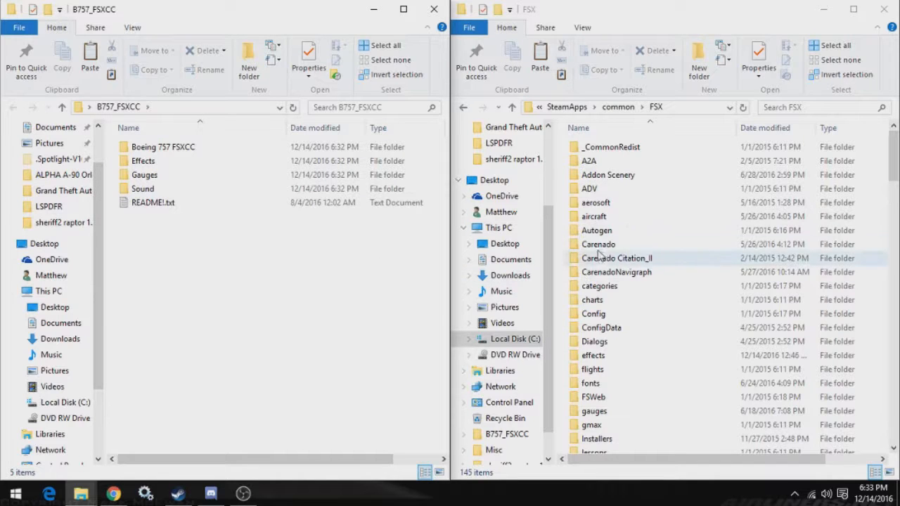
click(596, 202)
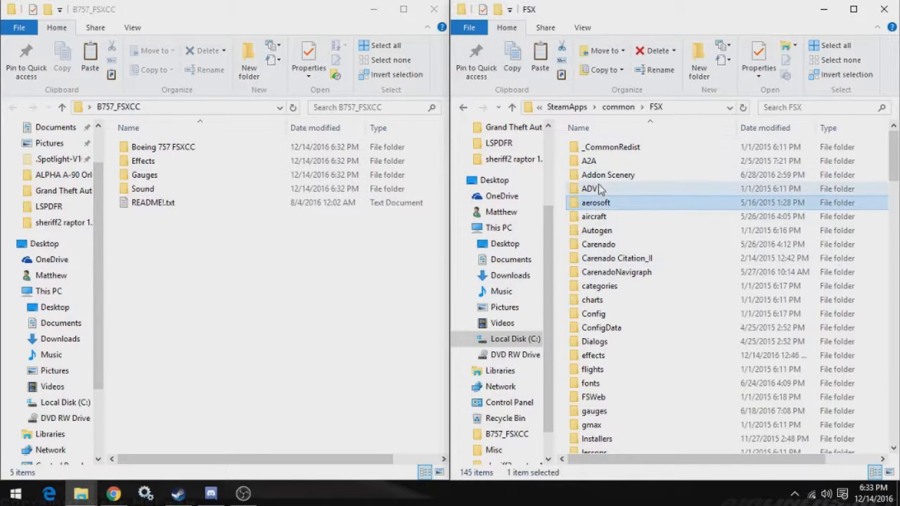
scroll(down, 3)
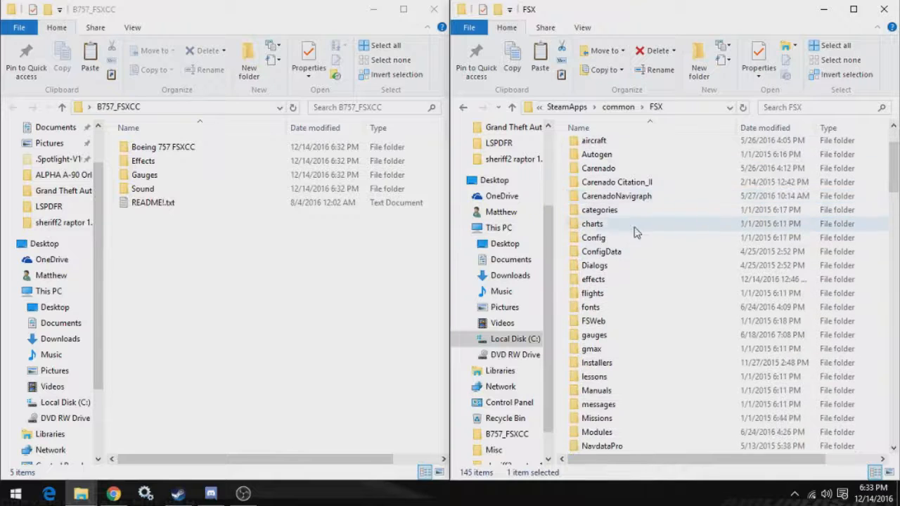
mouse_move(734, 168)
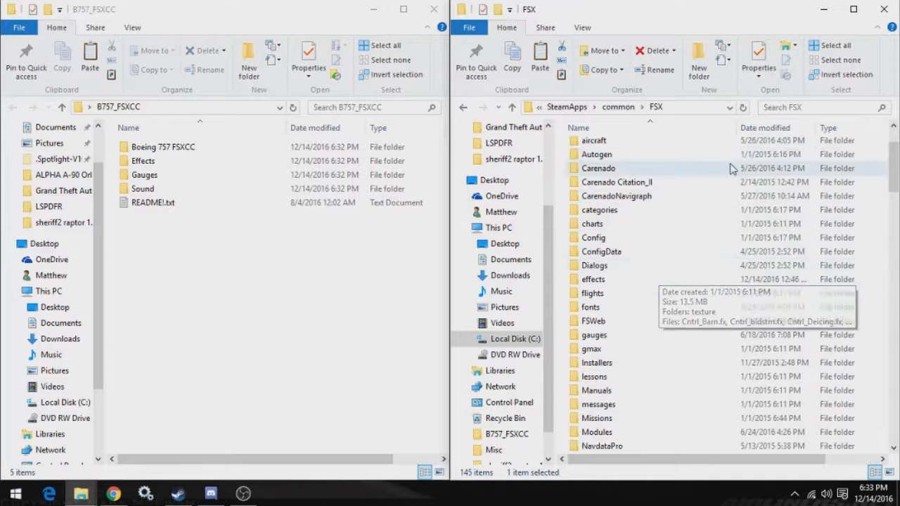
mouse_move(617, 281)
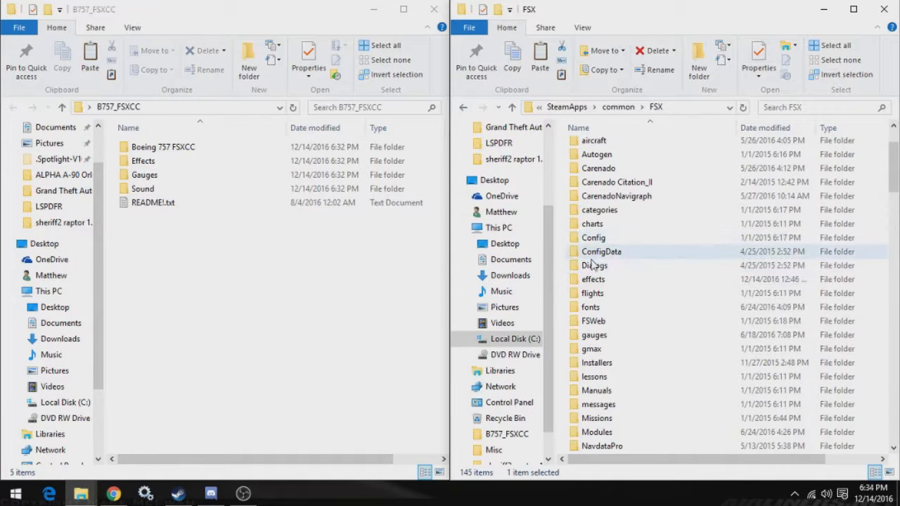
mouse_move(594, 278)
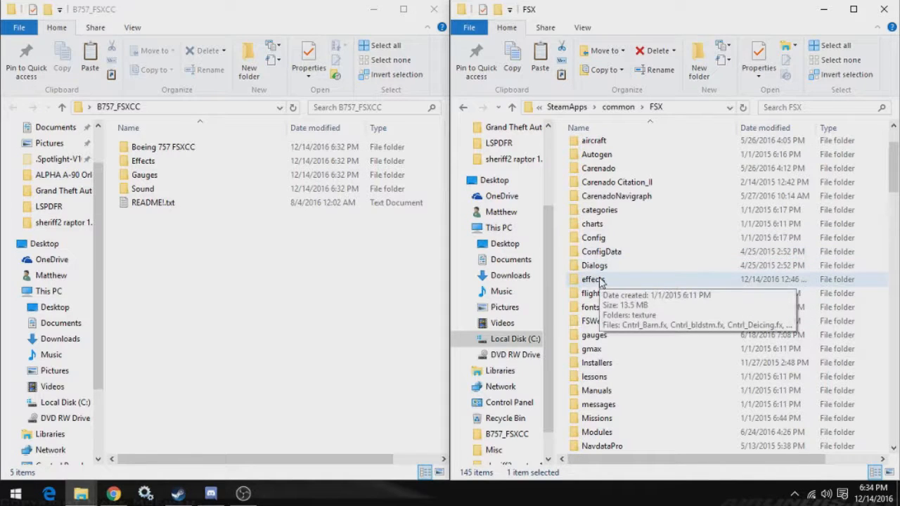
scroll(down, 3)
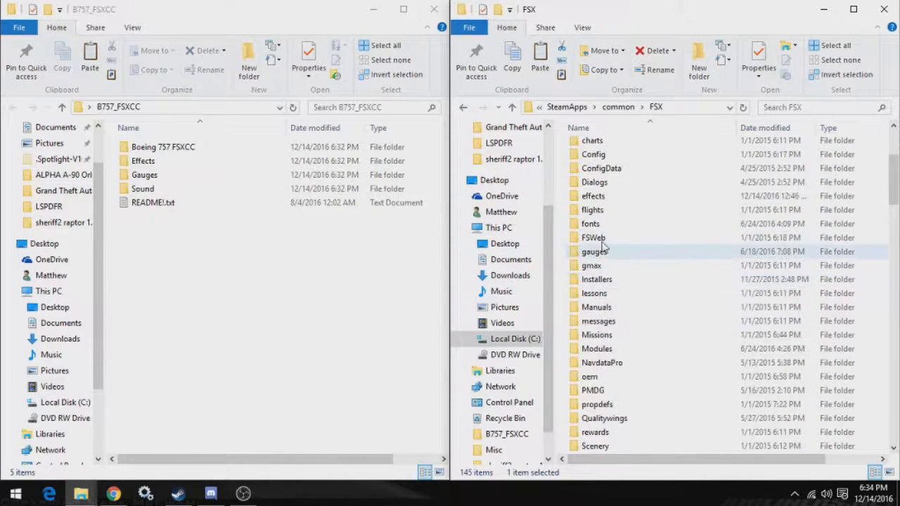
click(594, 252)
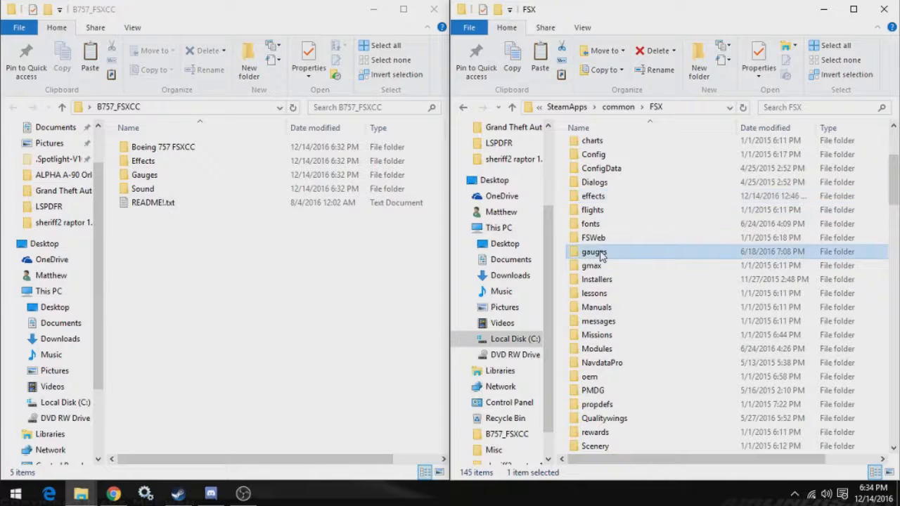
scroll(down, 3)
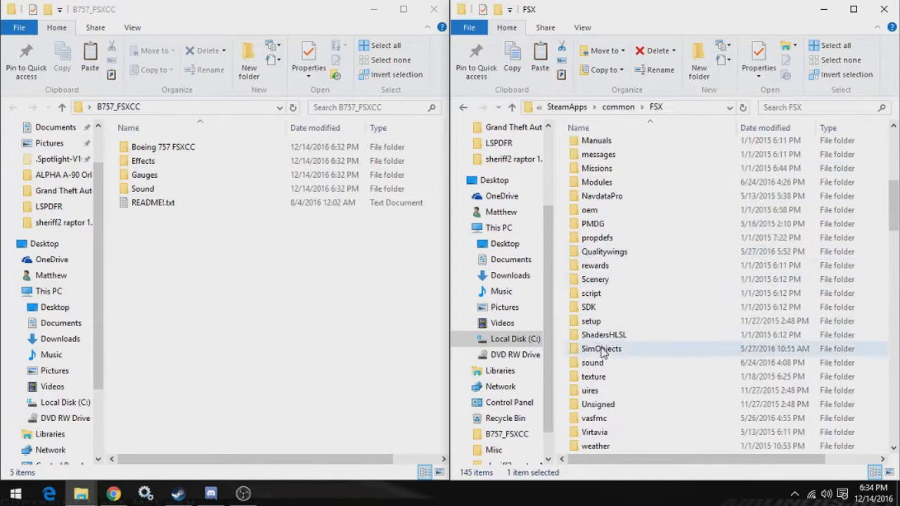
double_click(601, 348)
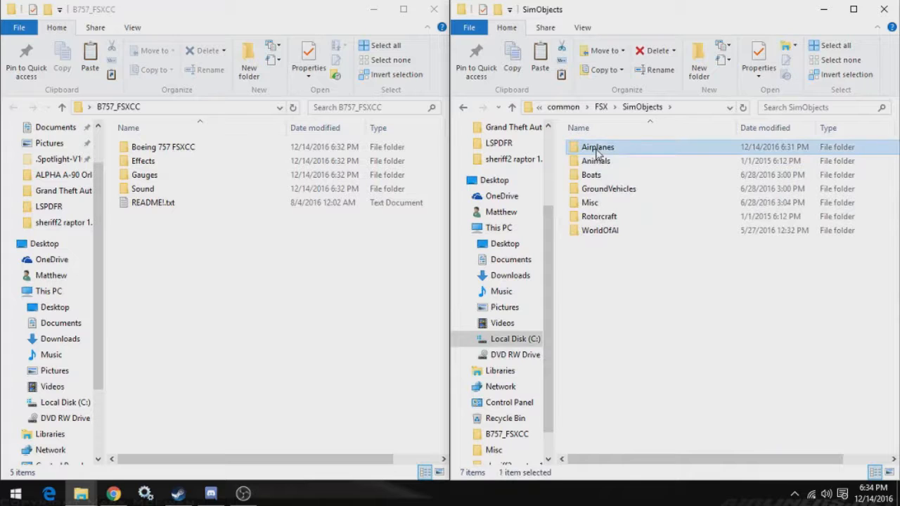
click(601, 107)
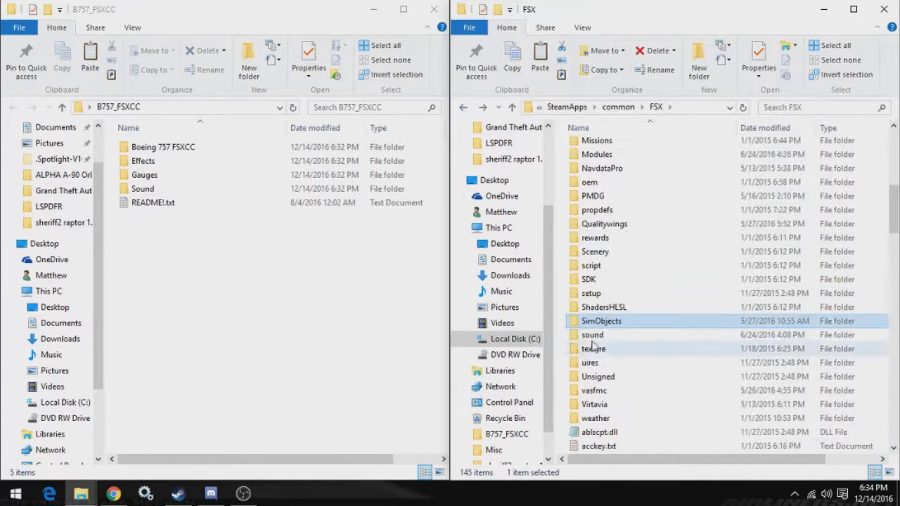
click(591, 335)
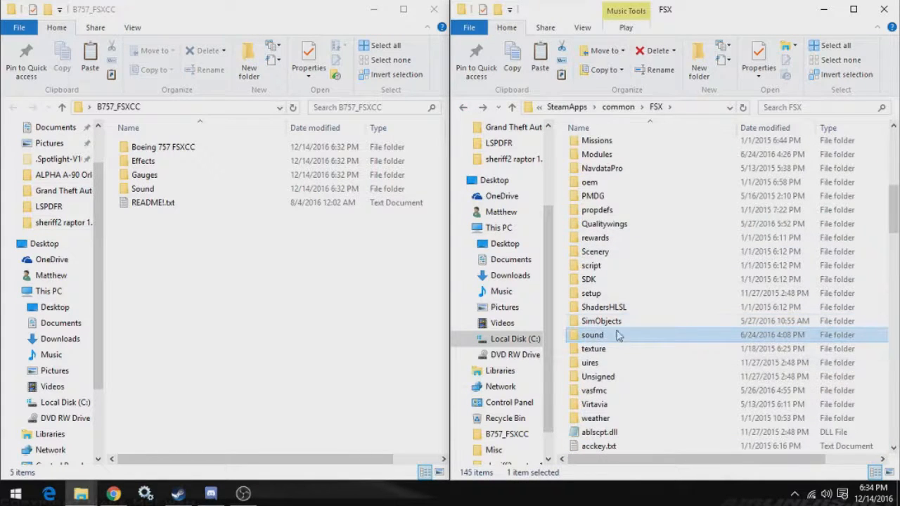
scroll(up, 3)
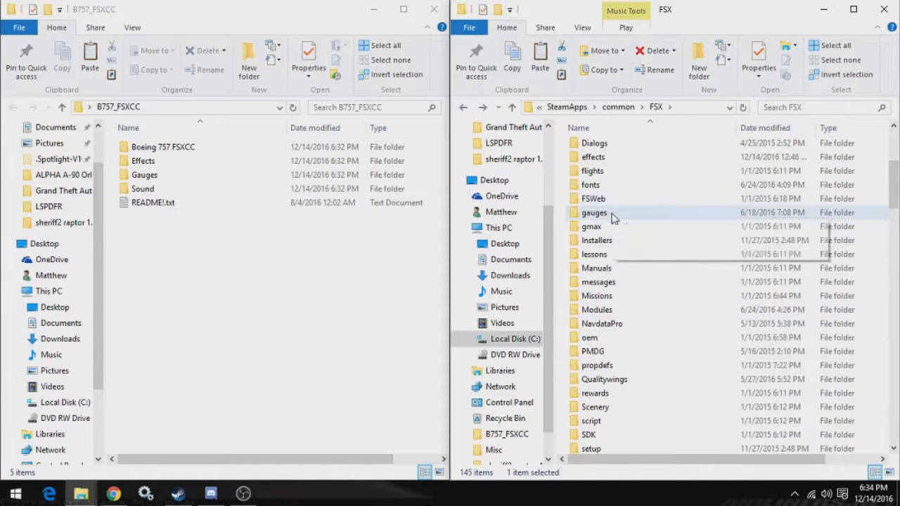
mouse_move(593, 157)
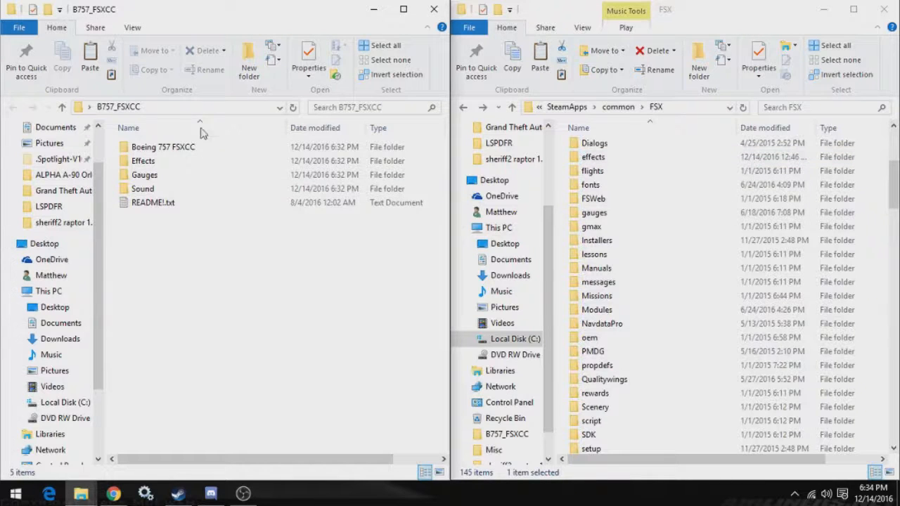
mouse_move(144, 189)
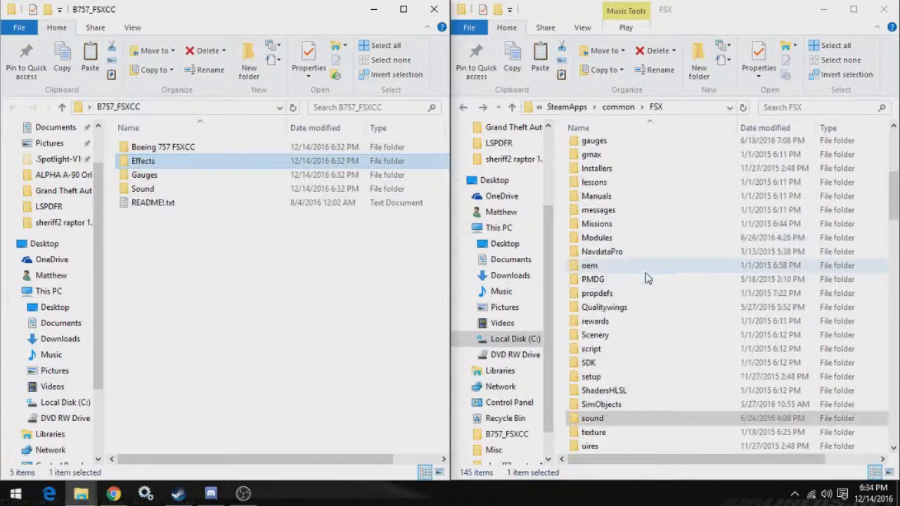
- Open SimObjects > Airplanes and select the package's Boeing 757 FSXCC folder
double_click(601, 405)
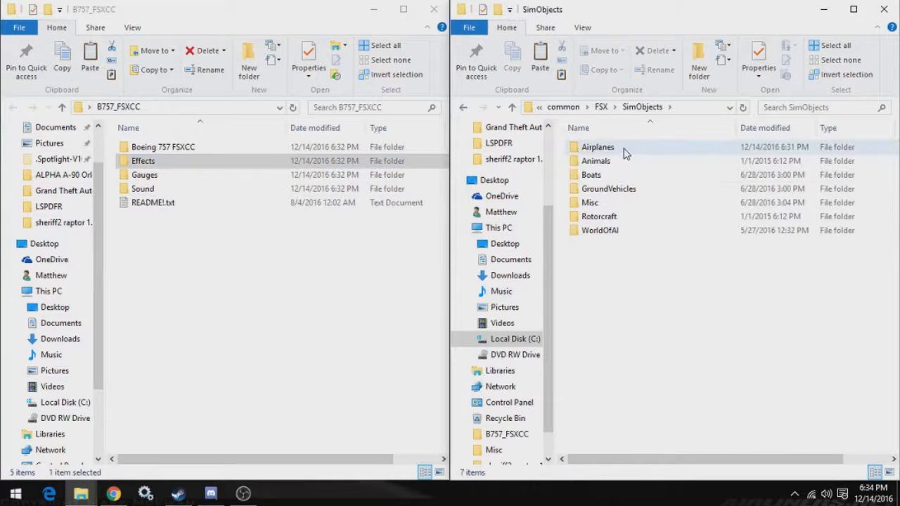
double_click(597, 148)
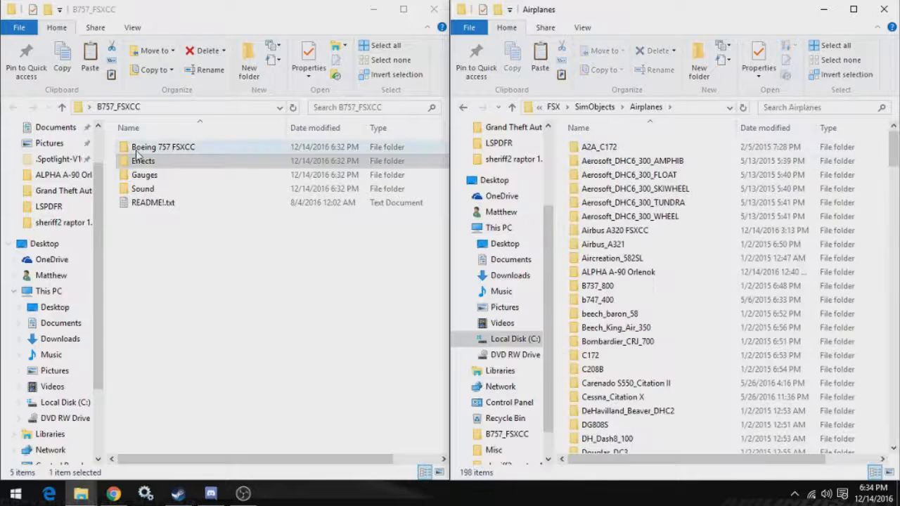
click(163, 146)
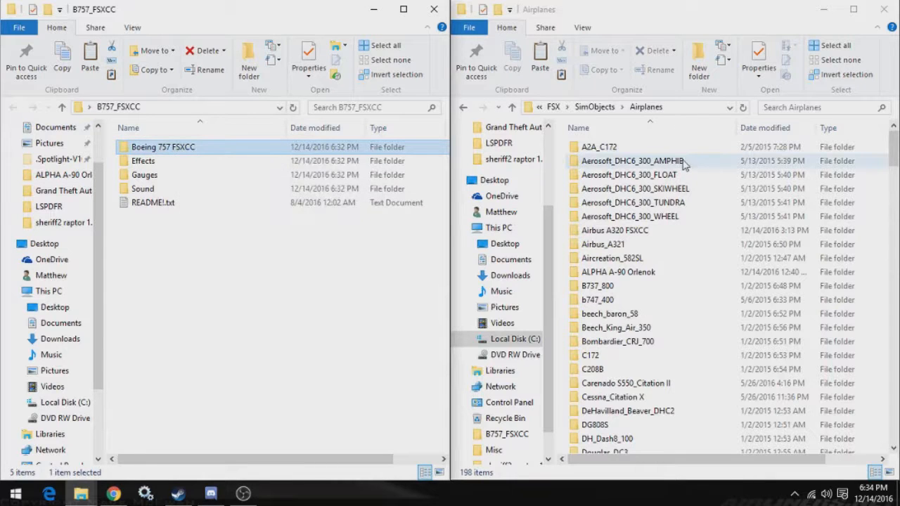
double_click(163, 147)
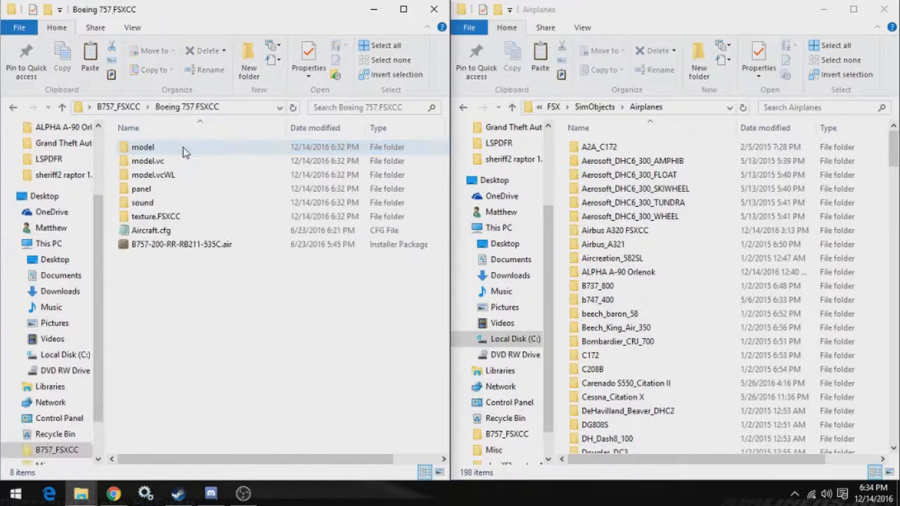
click(251, 267)
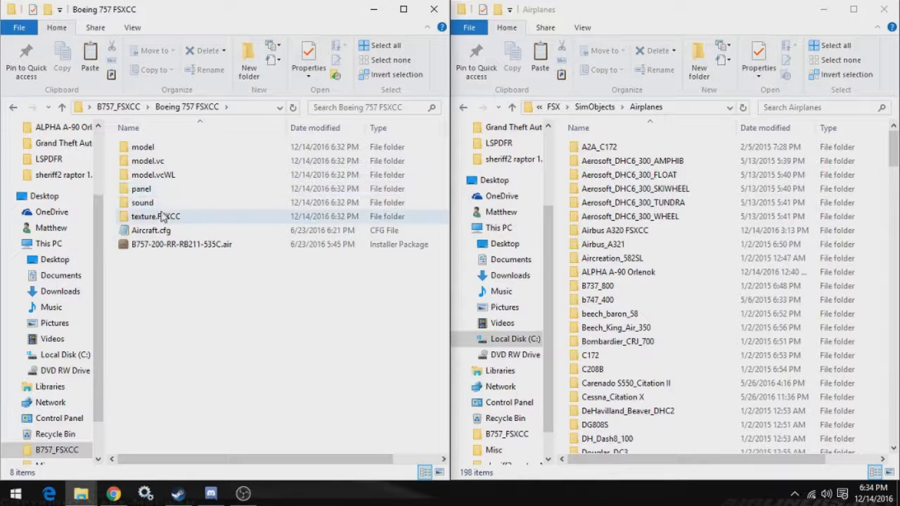
click(180, 245)
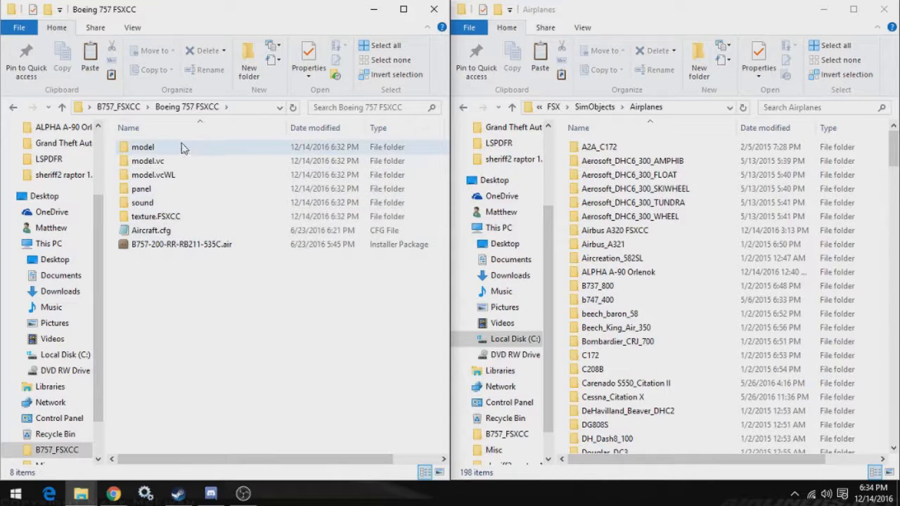
click(677, 146)
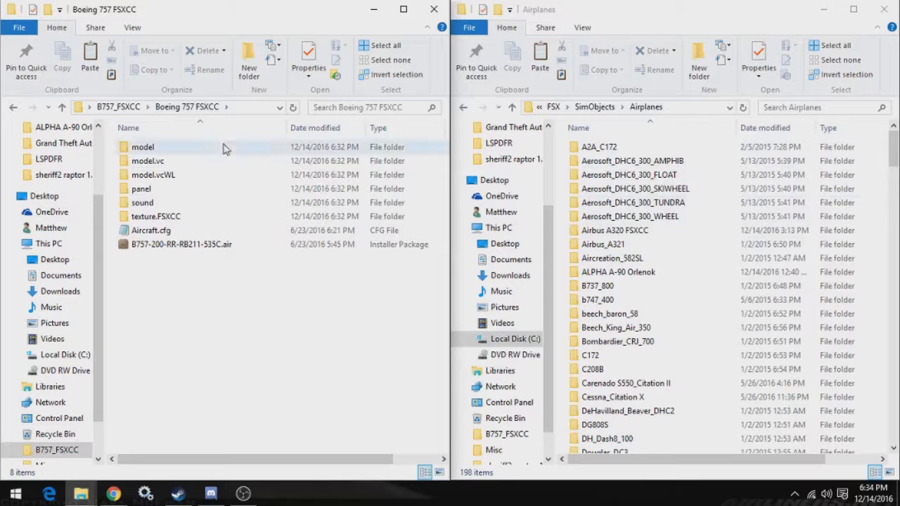
mouse_move(641, 174)
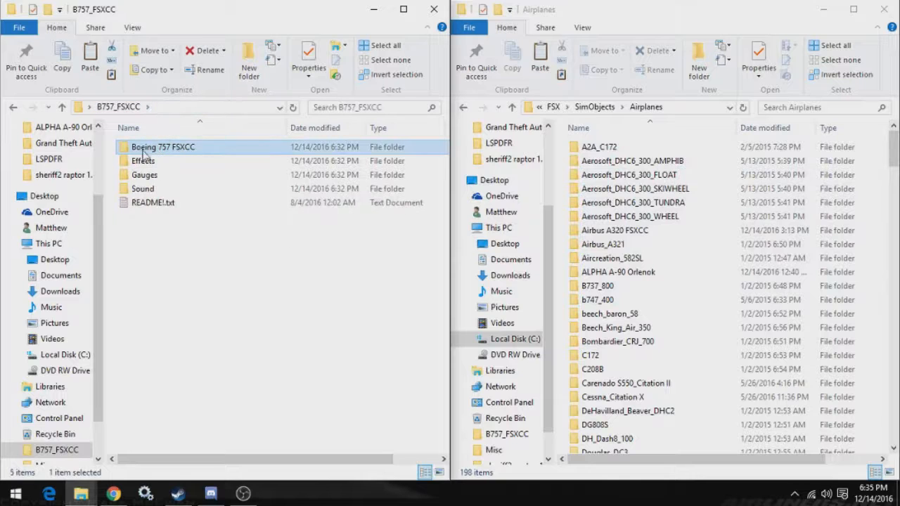
mouse_move(183, 160)
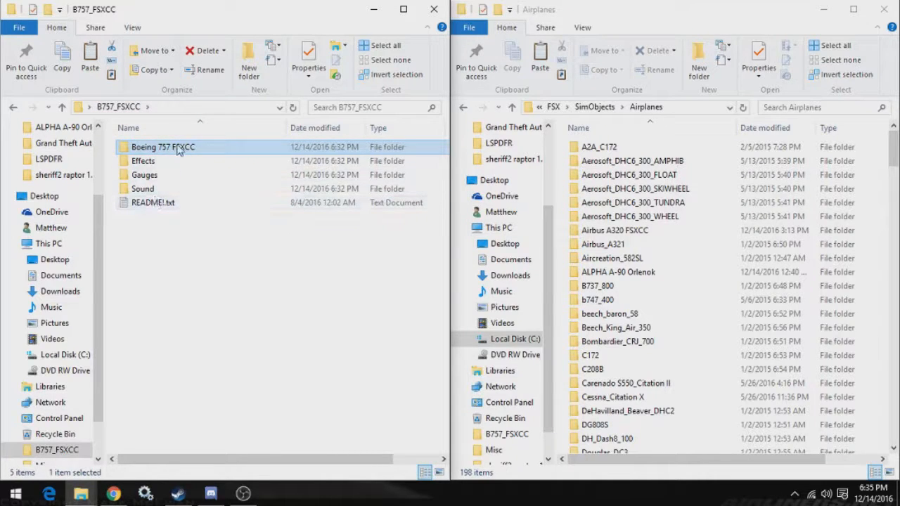
- Copy the Boeing 757 FSXCC folder and paste it into FSX's Airplanes folder
right_click(163, 148)
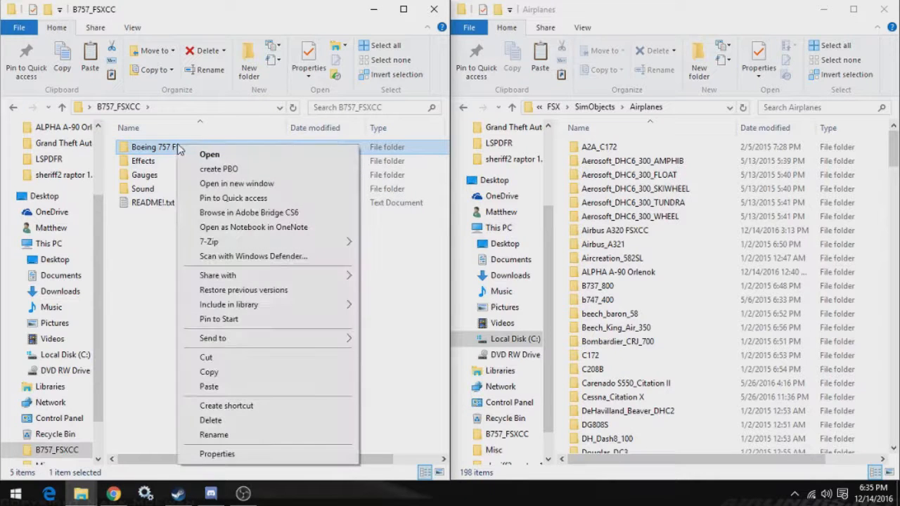
mouse_move(169, 149)
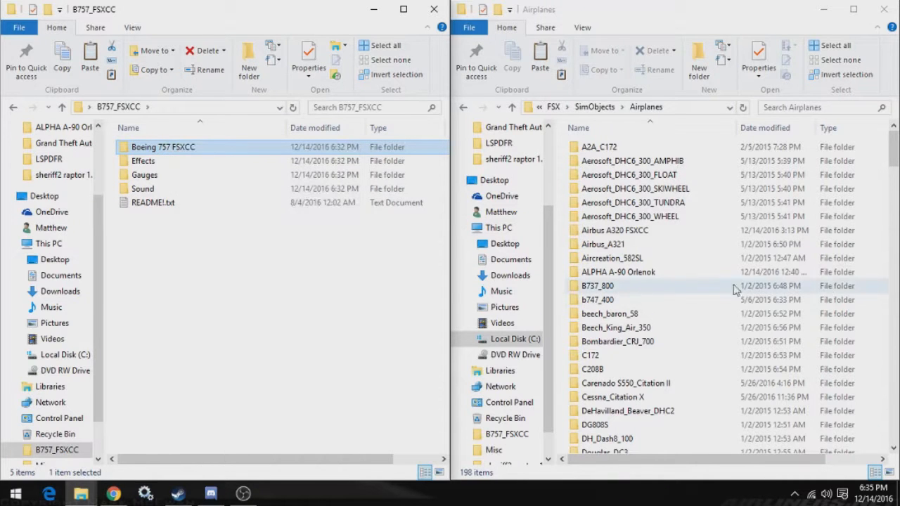
right_click(597, 286)
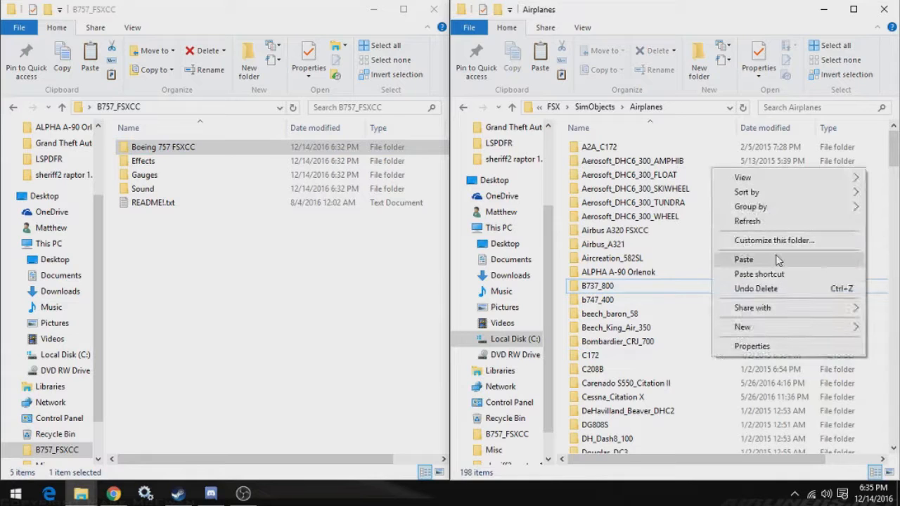
click(744, 259)
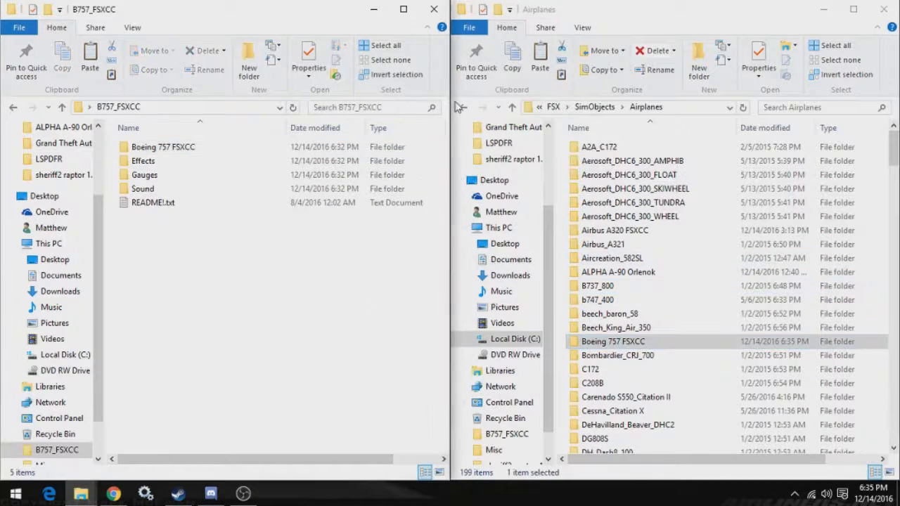
- Go back to the FSX root and review the package's Effects and Sound folders
click(464, 107)
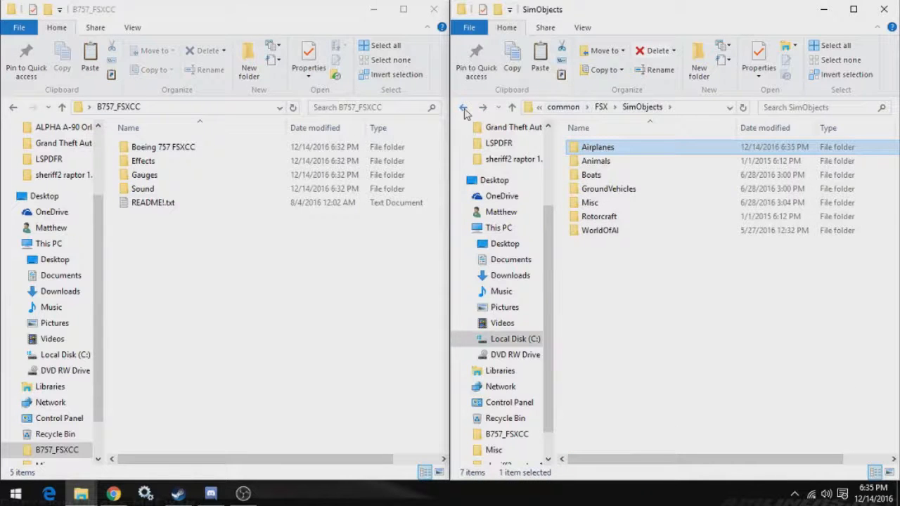
click(462, 107)
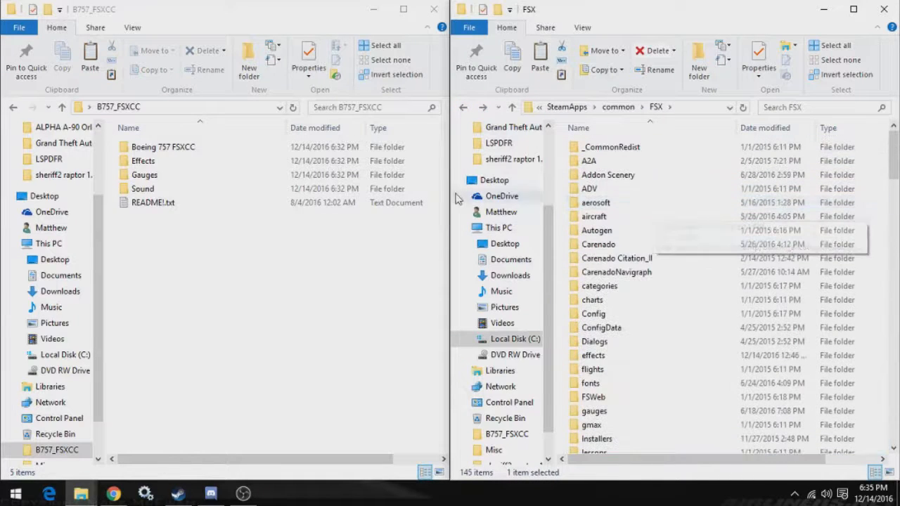
click(143, 160)
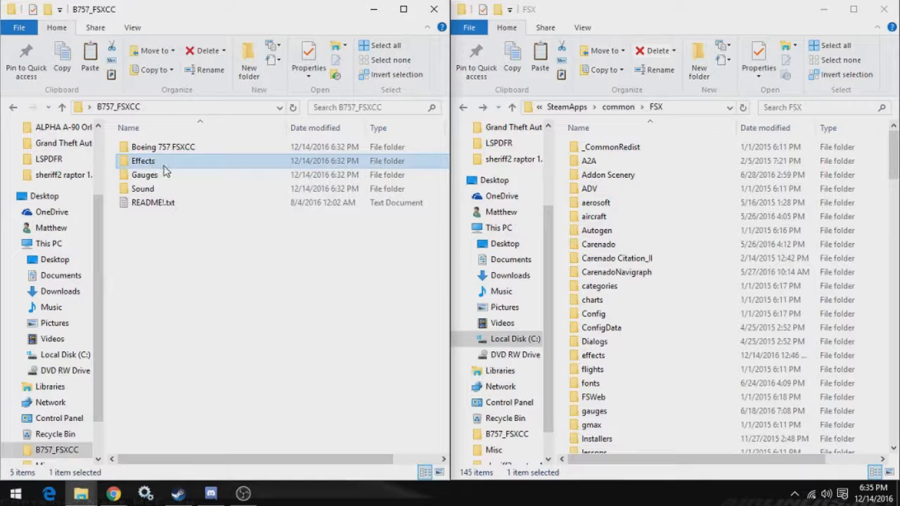
double_click(144, 160)
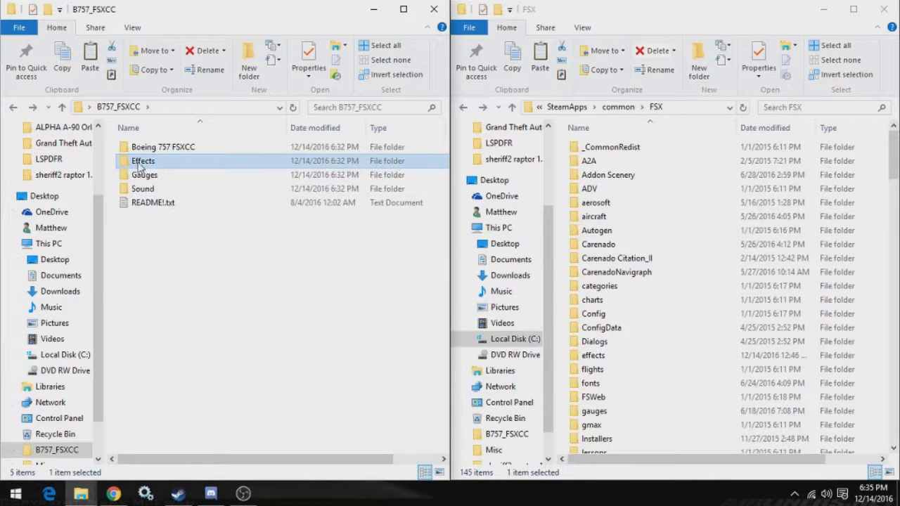
click(163, 146)
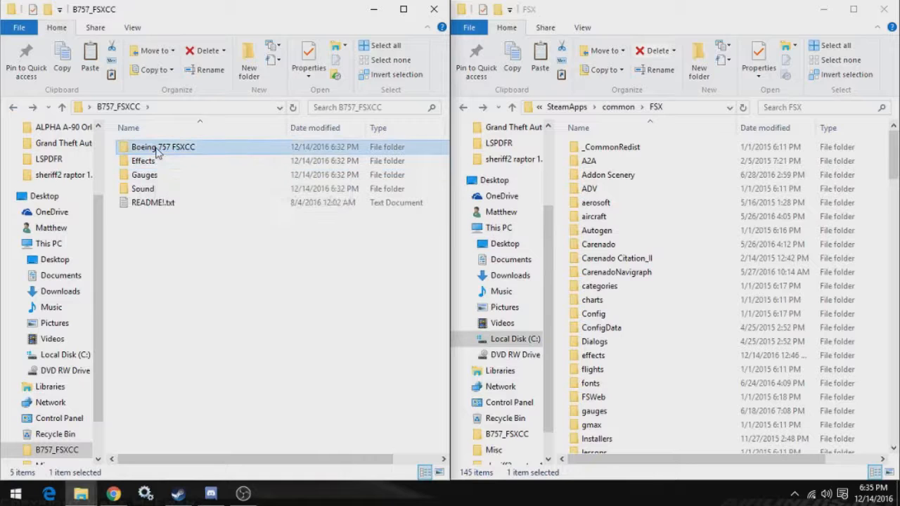
click(143, 160)
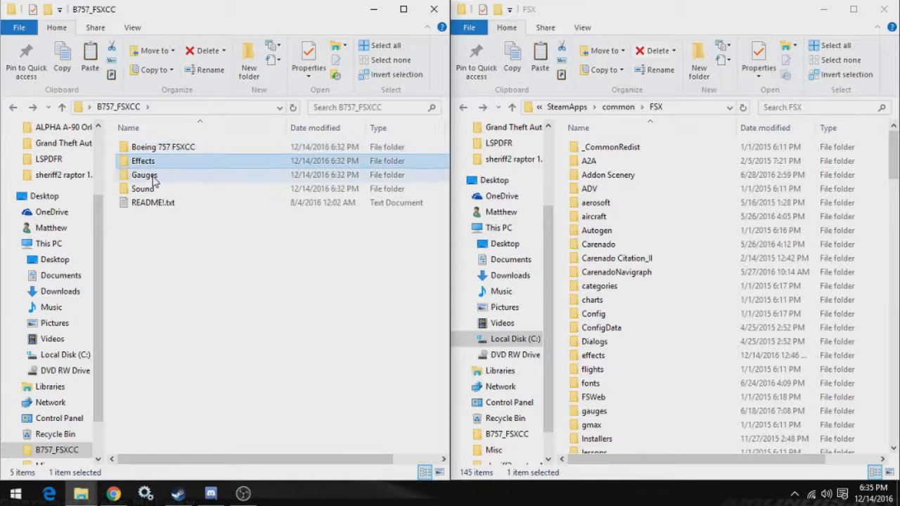
click(143, 189)
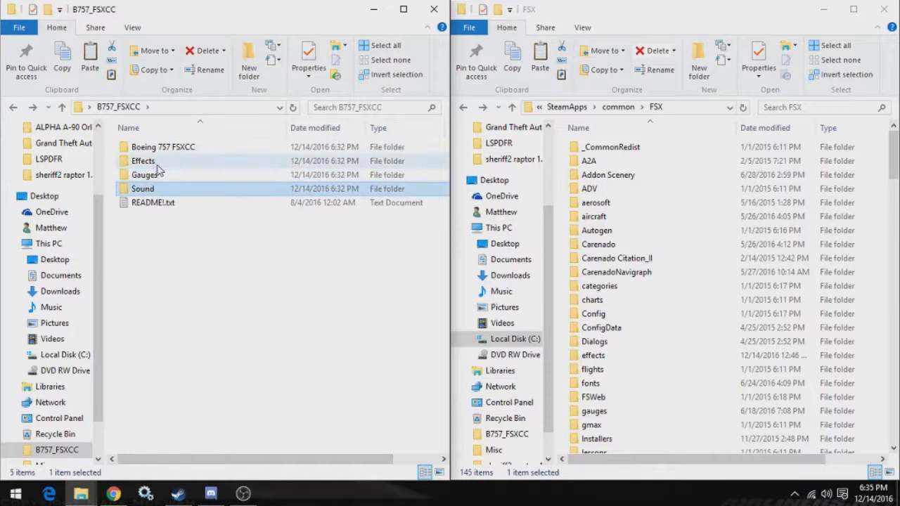
mouse_move(143, 160)
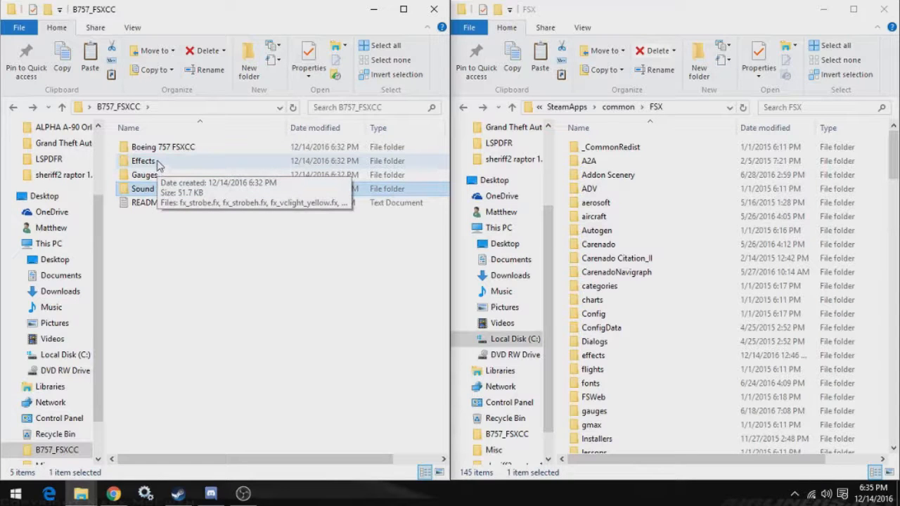
- Copy all 19 package effect files into FSX\effects, replacing the same-named files
double_click(143, 161)
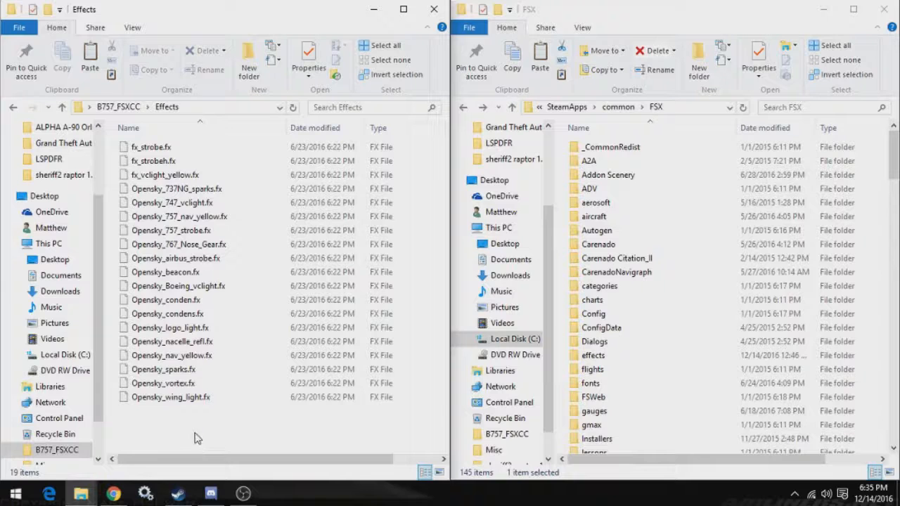
key(ctrl+a)
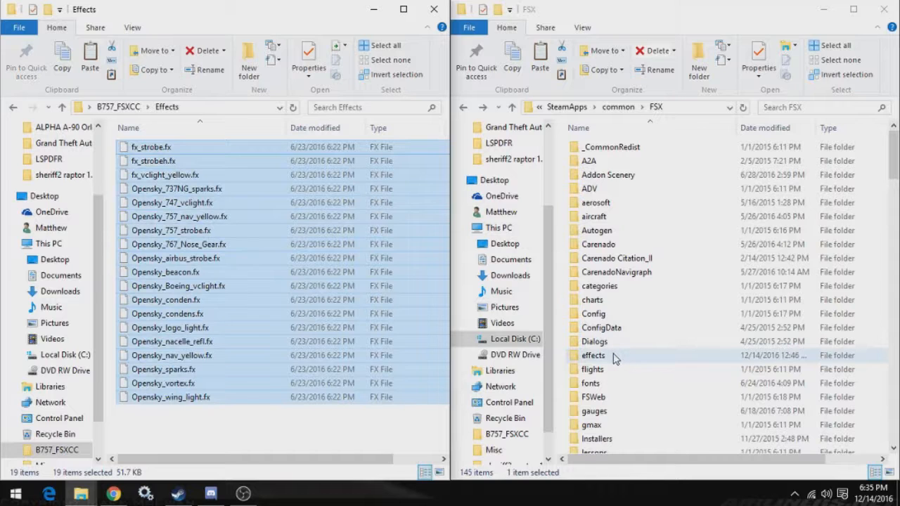
double_click(593, 354)
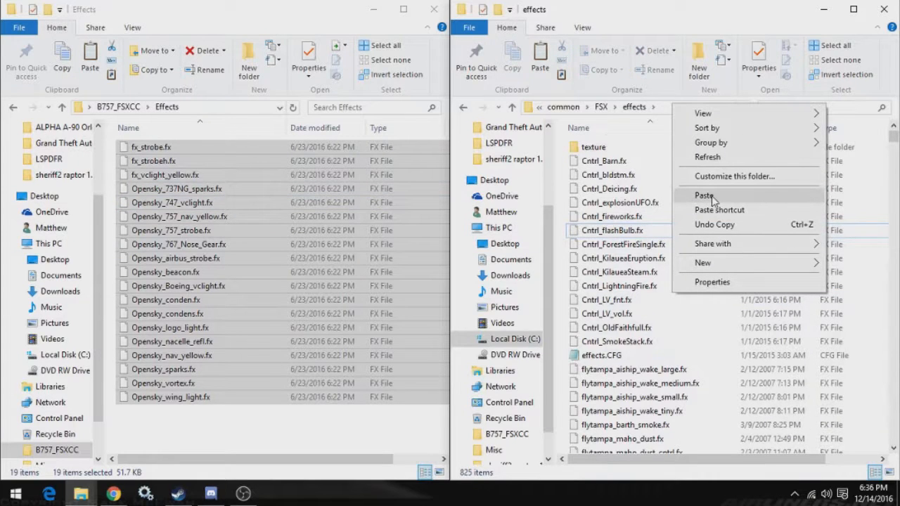
click(703, 196)
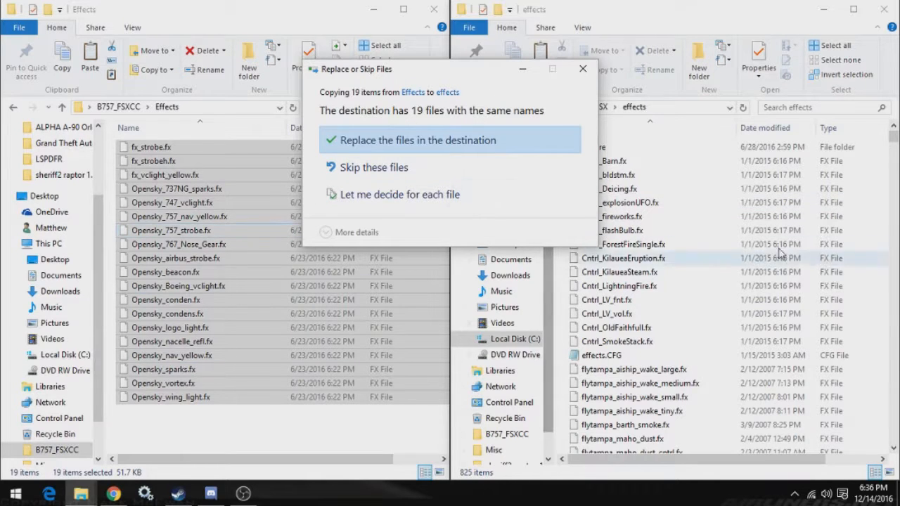
mouse_move(424, 147)
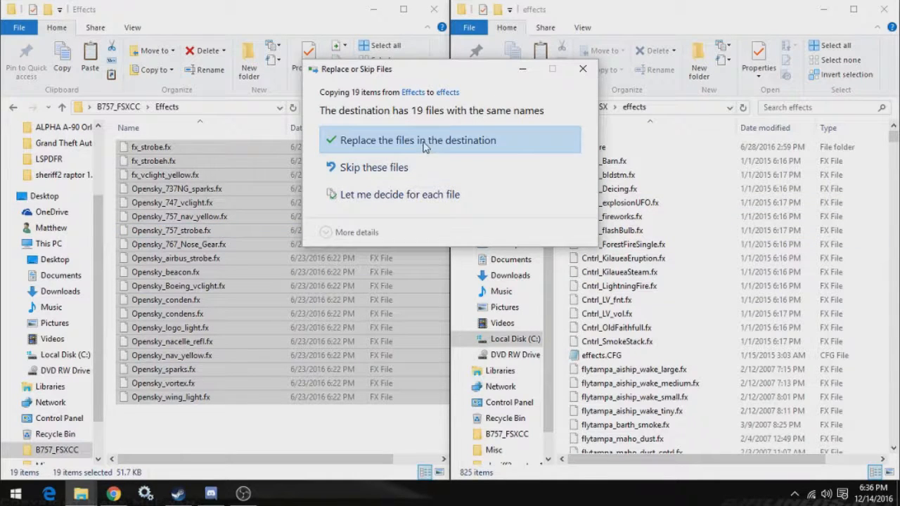
click(416, 141)
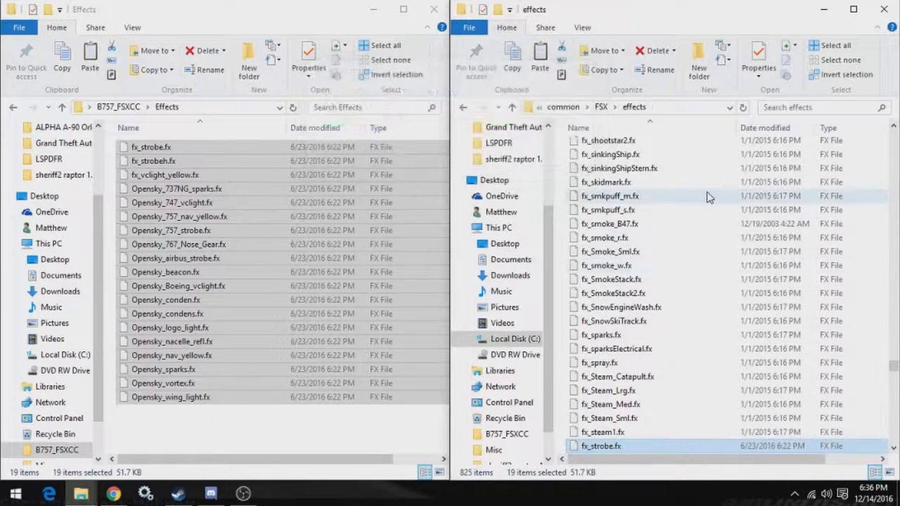
scroll(down, 3)
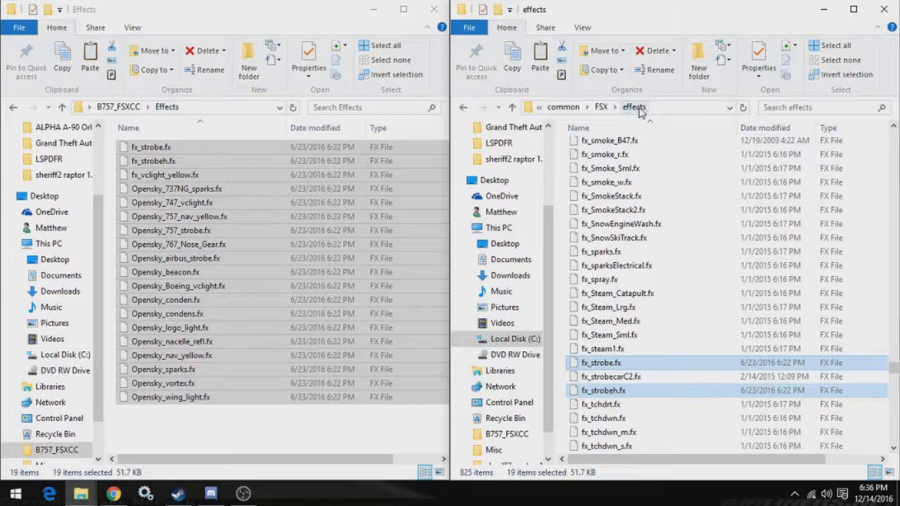
scroll(down, 3)
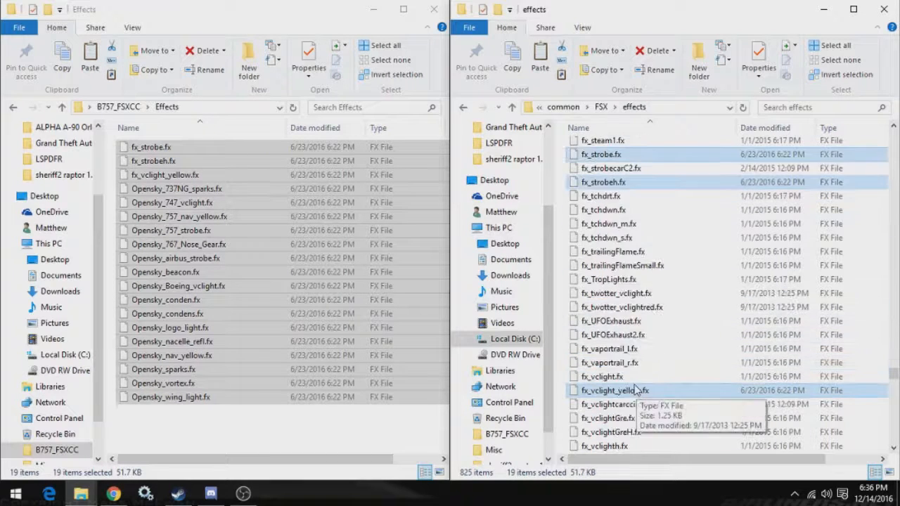
scroll(down, 3)
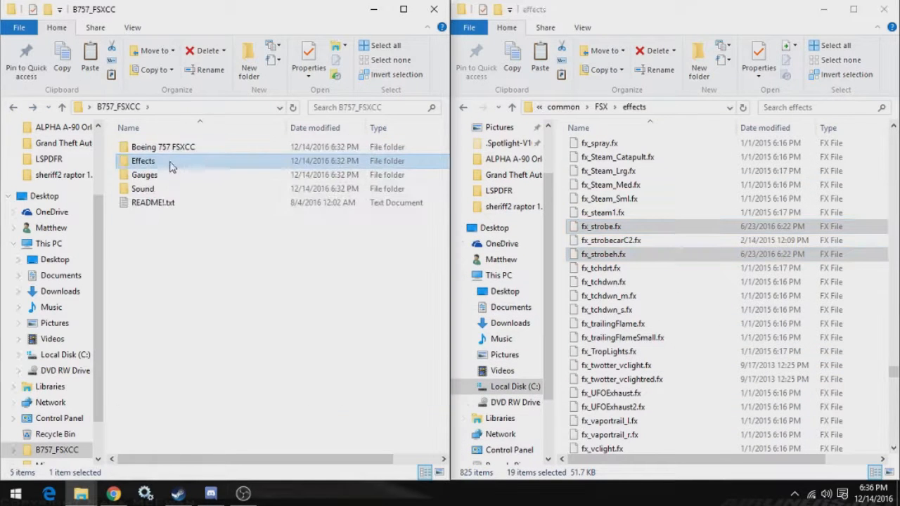
- Select all three CALLOUT gauge files in the package's Gauges folder and copy them
double_click(144, 174)
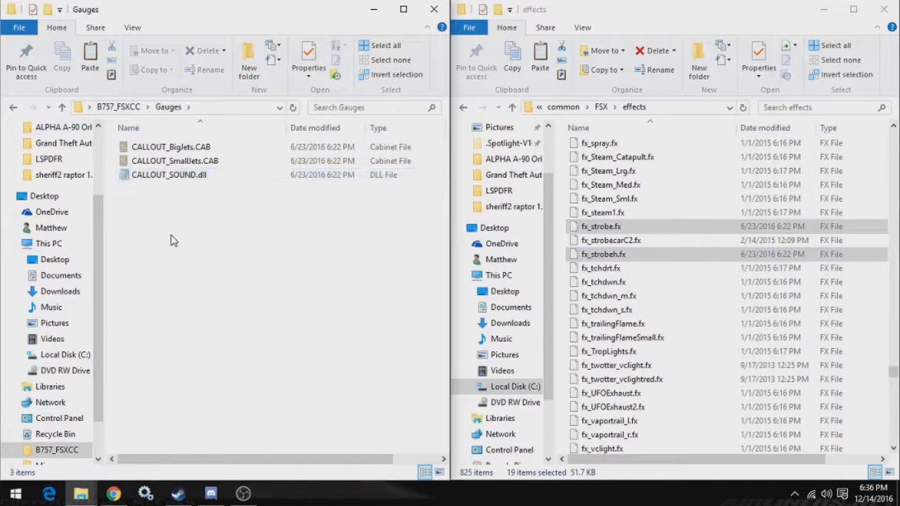
key(ctrl+a)
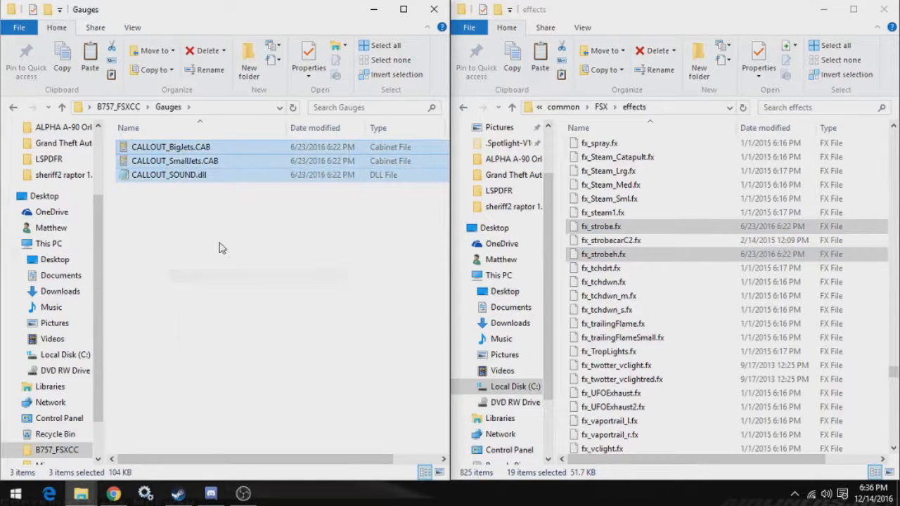
mouse_move(205, 180)
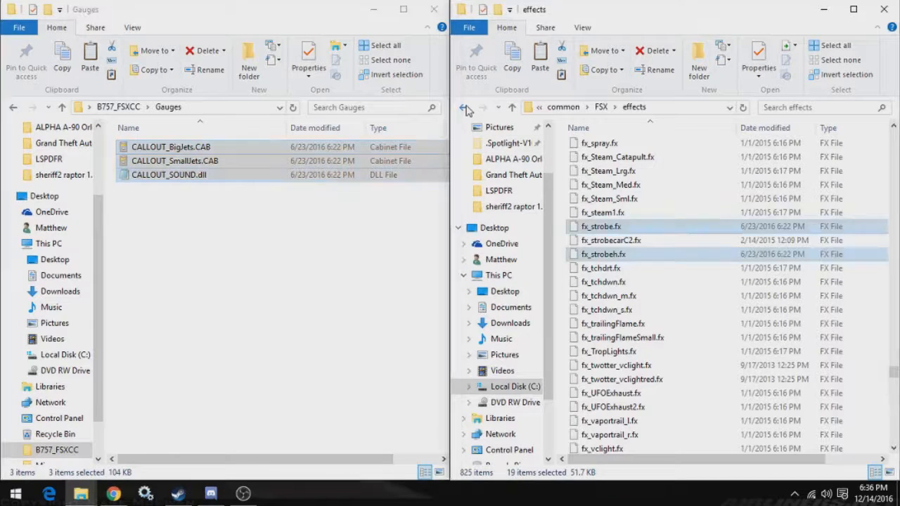
click(463, 107)
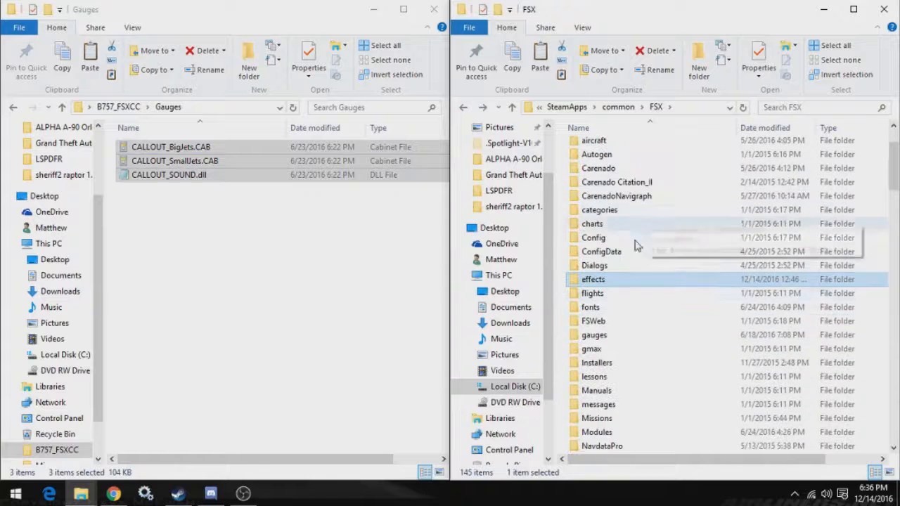
mouse_move(593, 334)
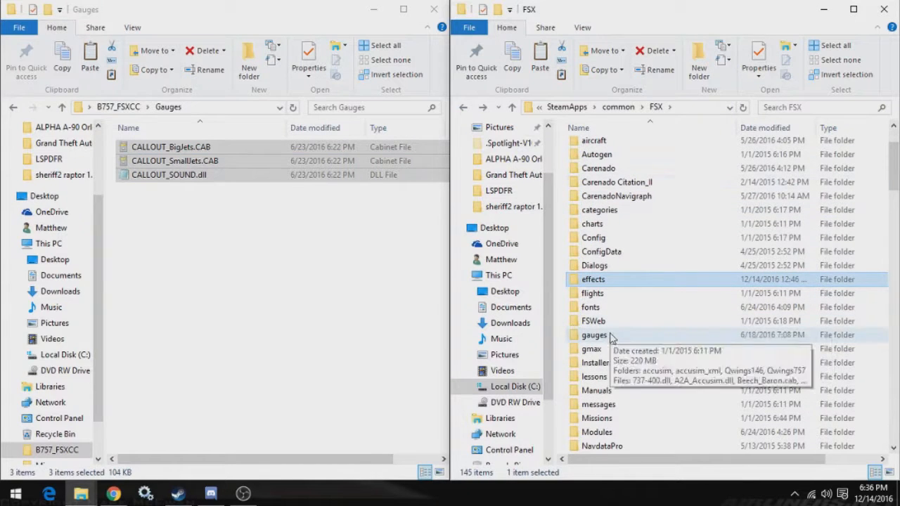
- Paste the gauge files into FSX's gauges folder, replacing the three same-named files
double_click(593, 335)
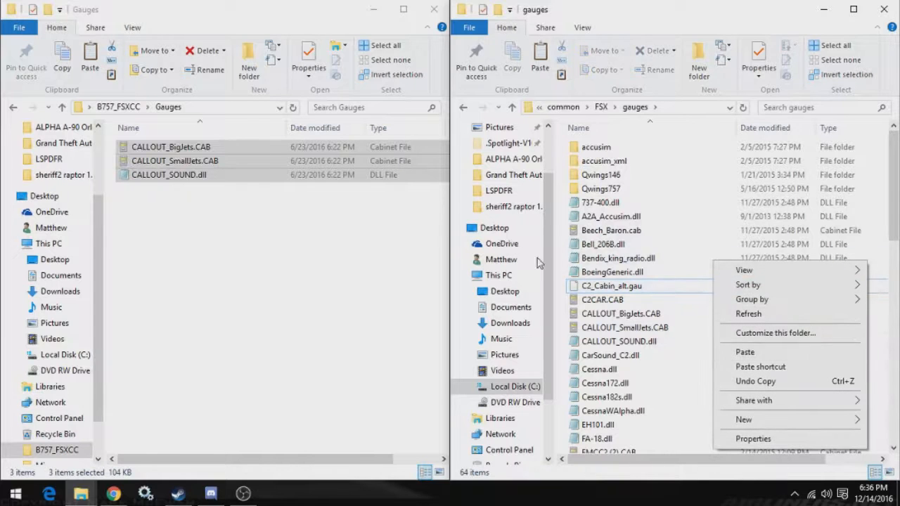
click(745, 352)
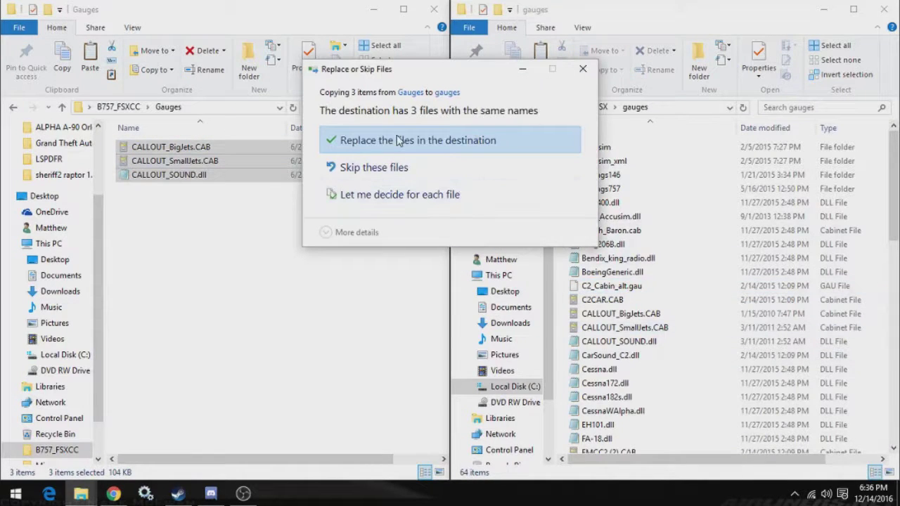
click(416, 141)
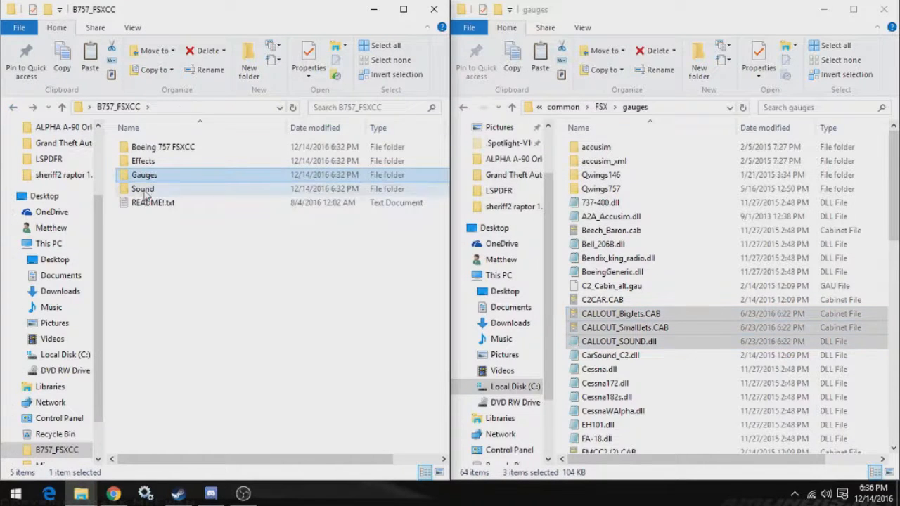
- Copy the CalloutB folder from the package's Sound folder
click(144, 189)
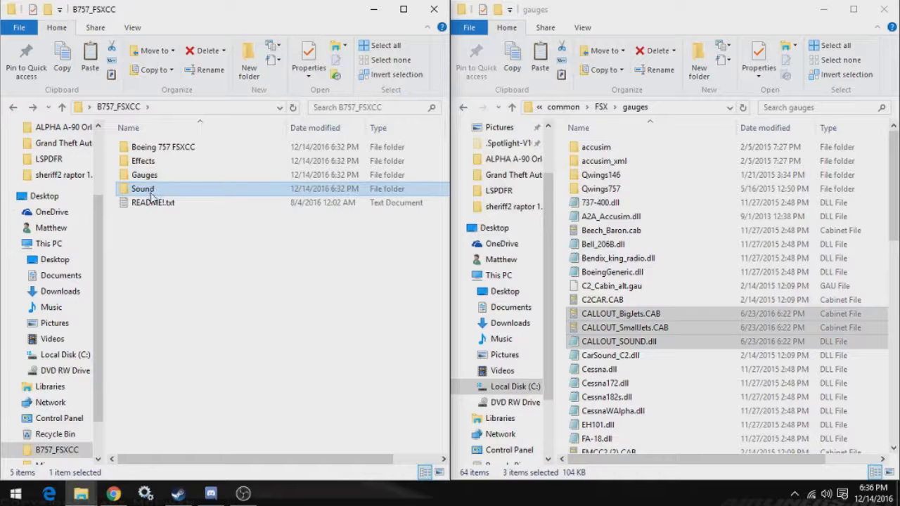
double_click(144, 188)
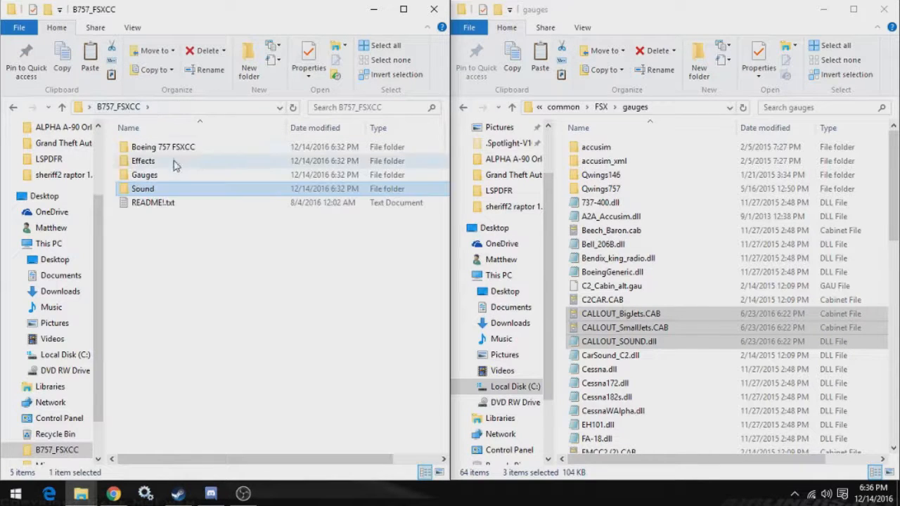
double_click(141, 189)
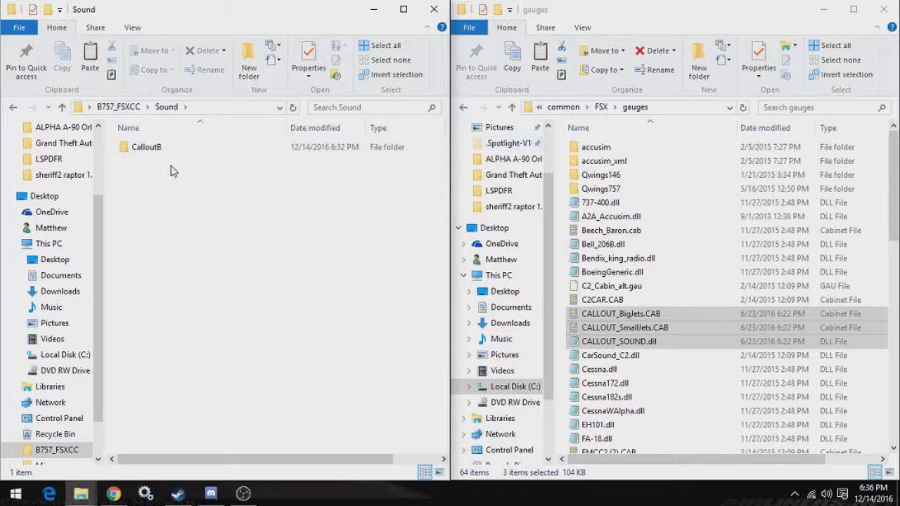
click(146, 146)
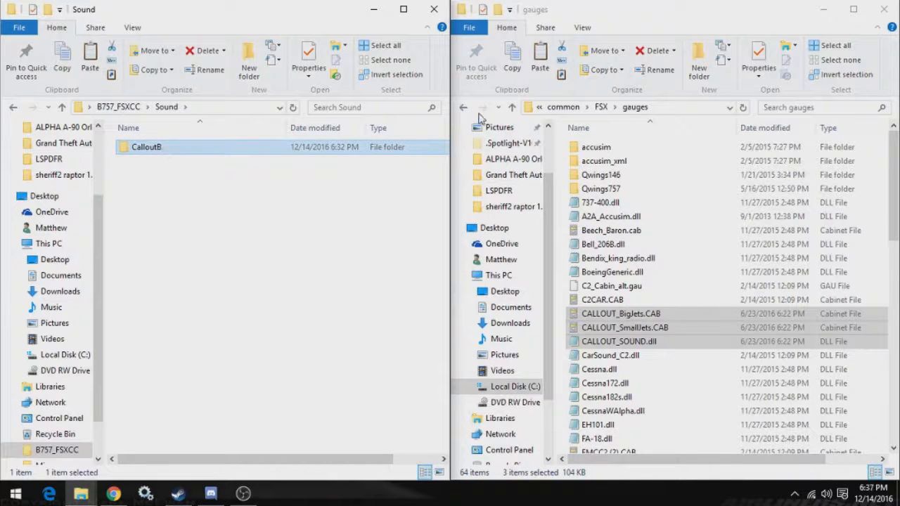
- Paste CalloutB into FSX's sound folder, bringing it to 291 items
click(462, 107)
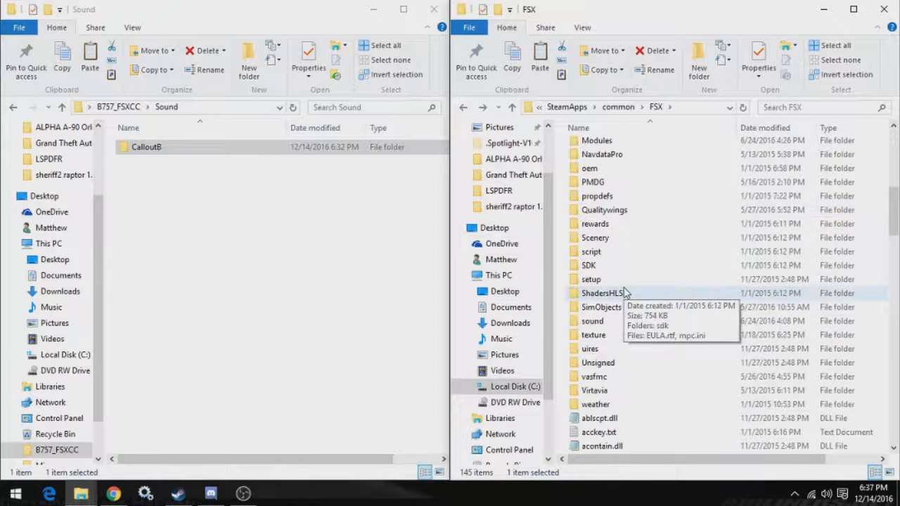
click(591, 321)
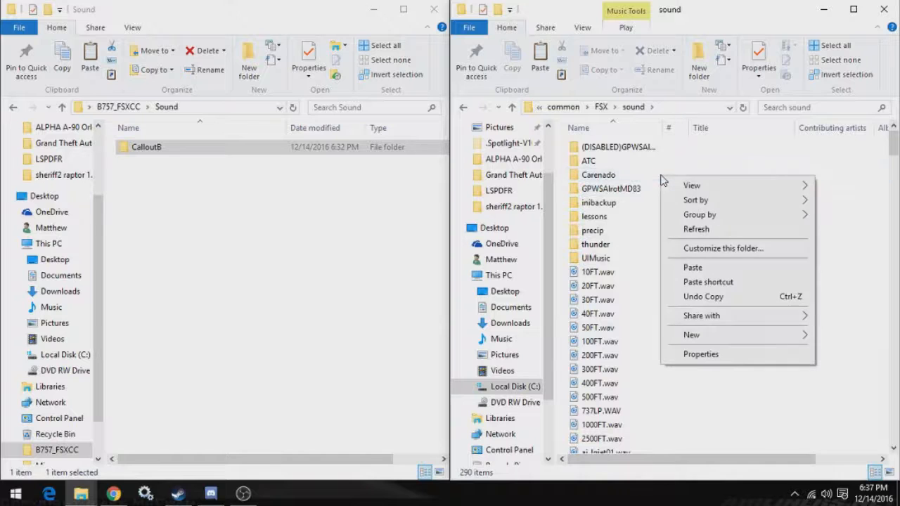
click(692, 267)
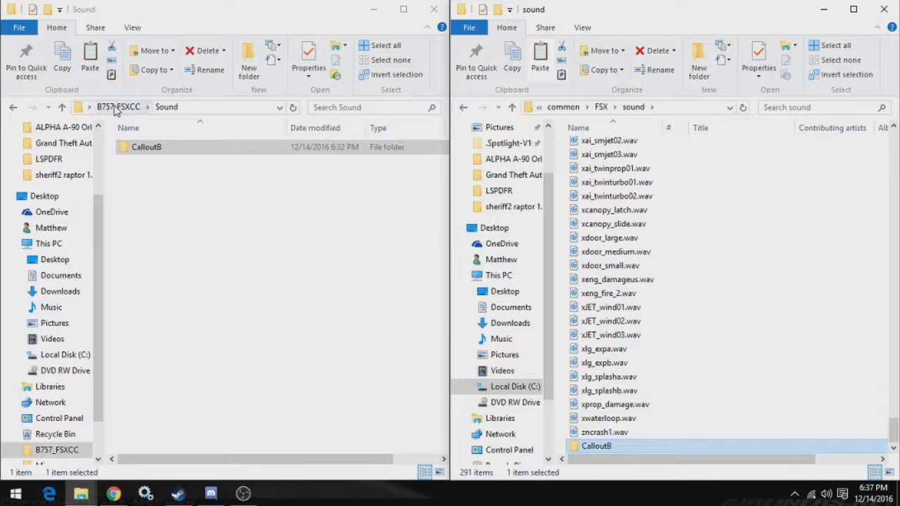
click(118, 107)
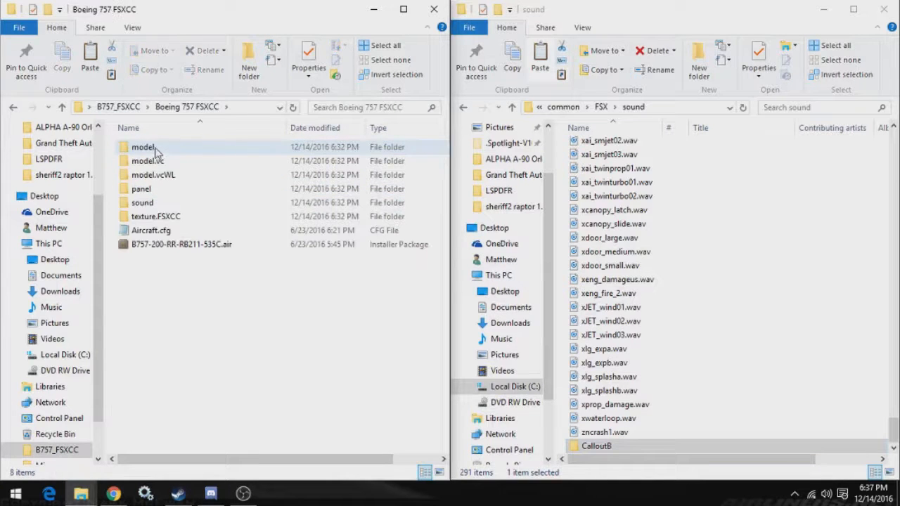
click(137, 284)
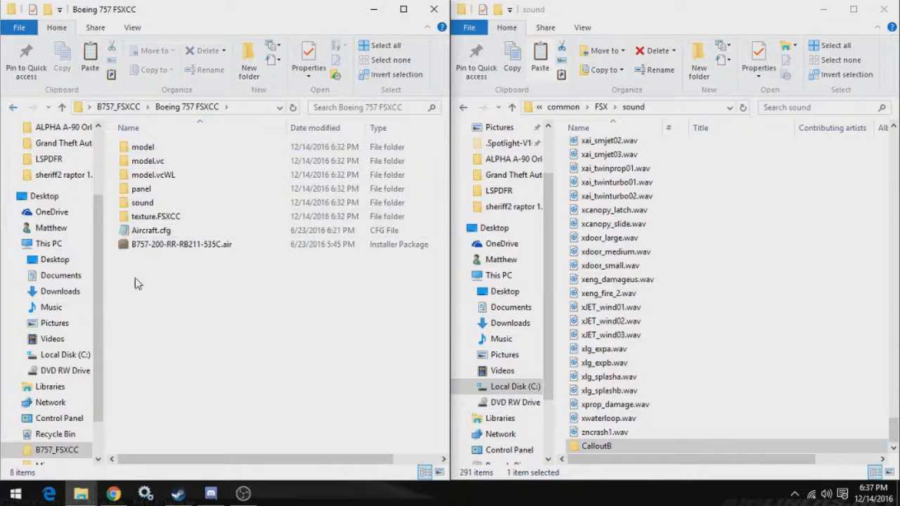
mouse_move(176, 270)
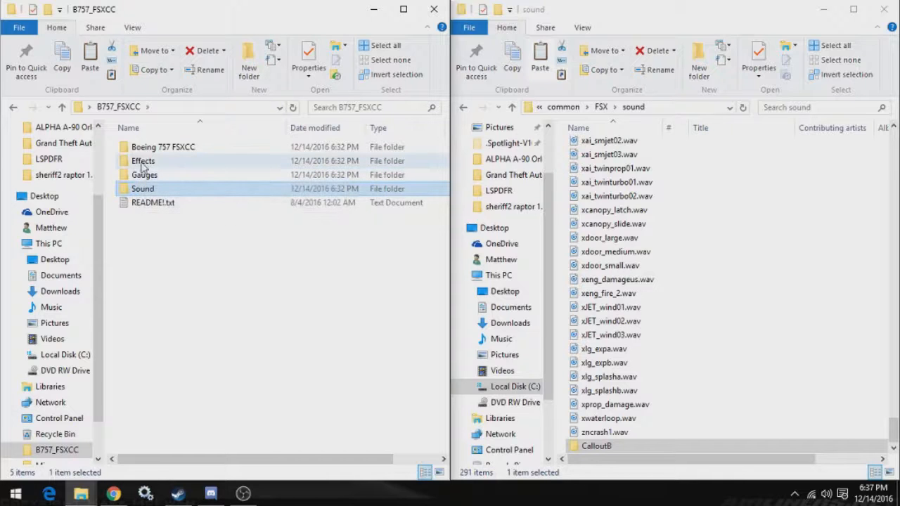
double_click(143, 160)
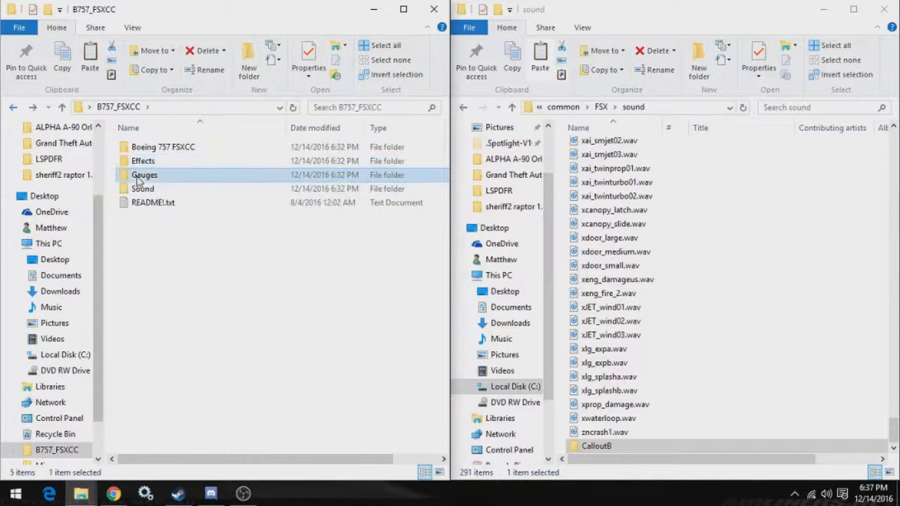
mouse_move(148, 176)
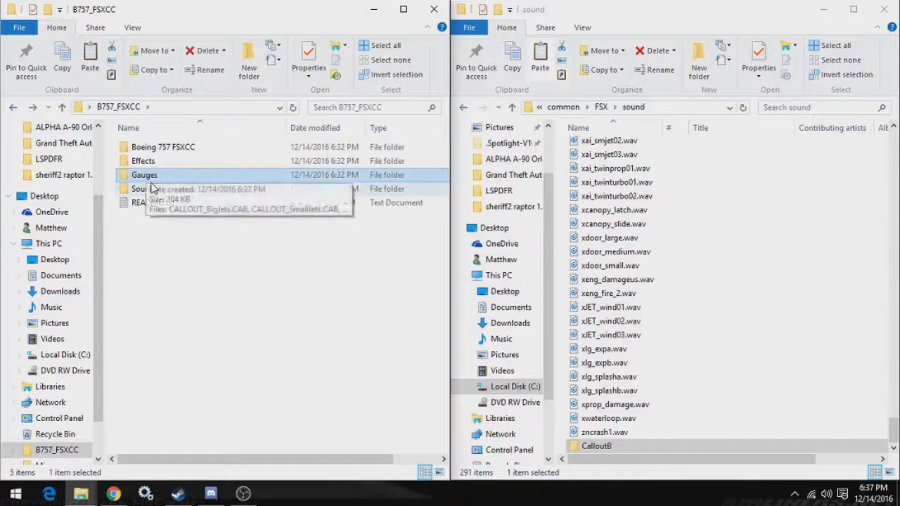
double_click(140, 188)
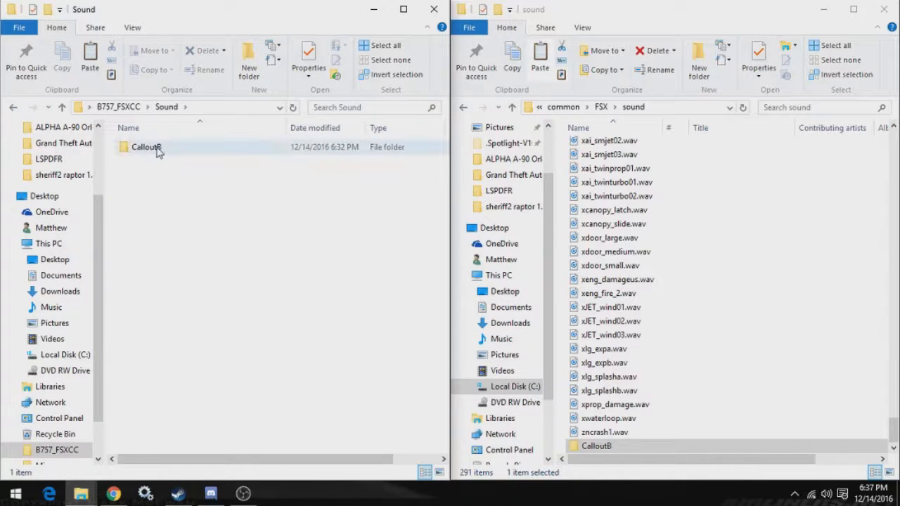
click(340, 176)
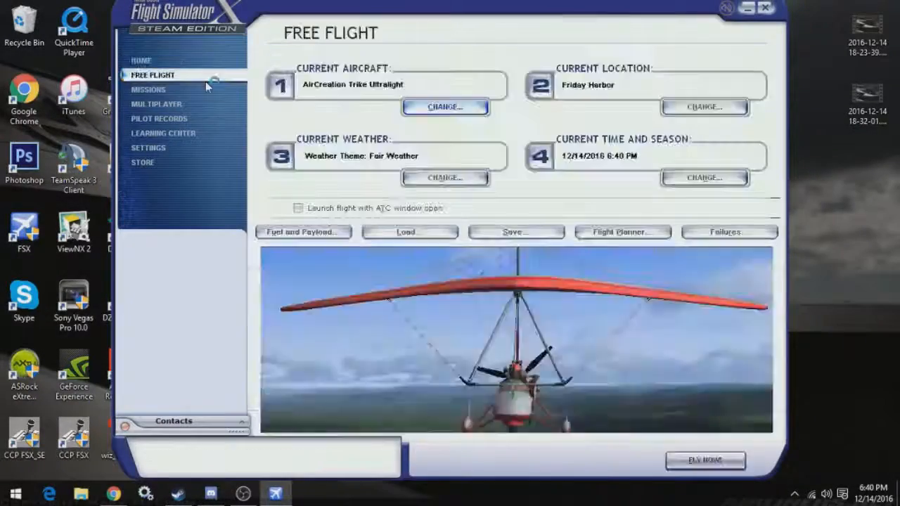
mouse_move(444, 107)
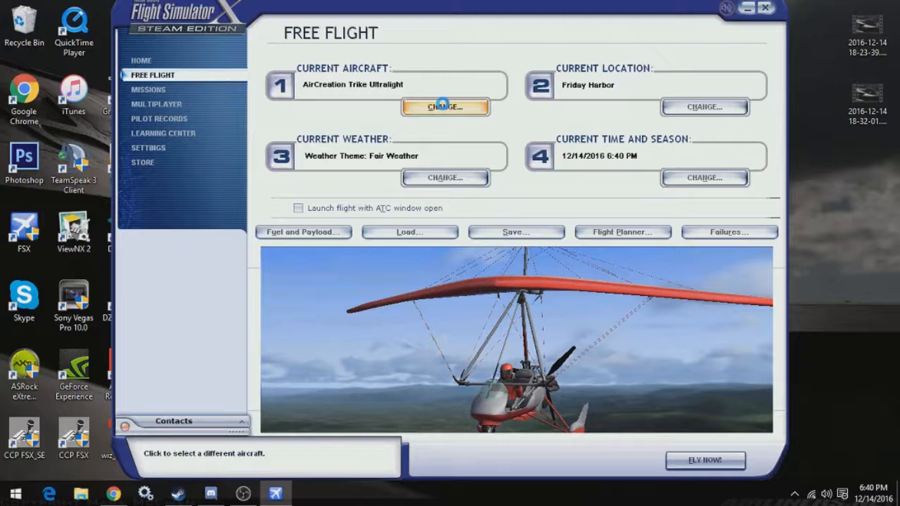
click(445, 106)
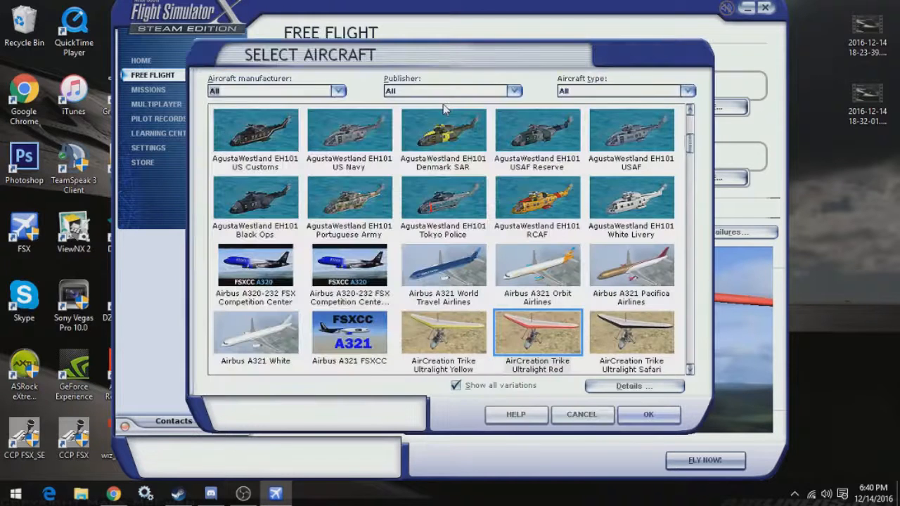
scroll(down, 3)
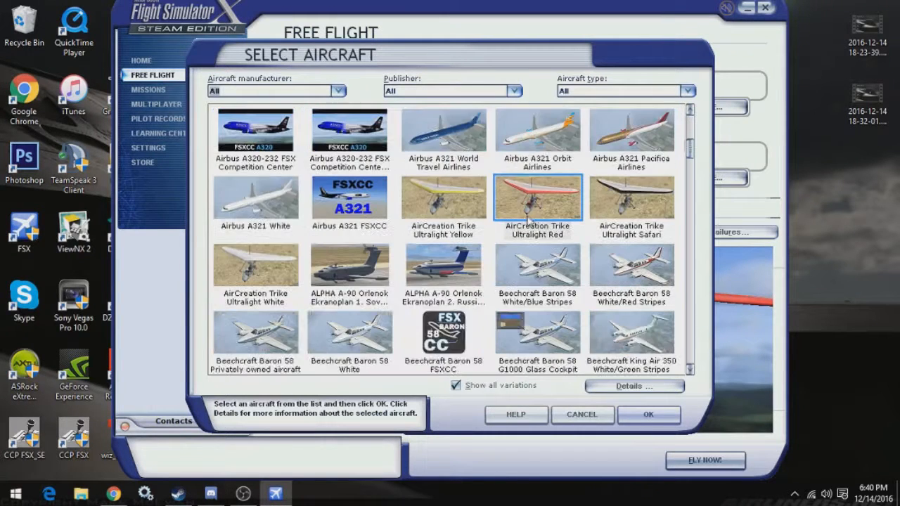
scroll(down, 3)
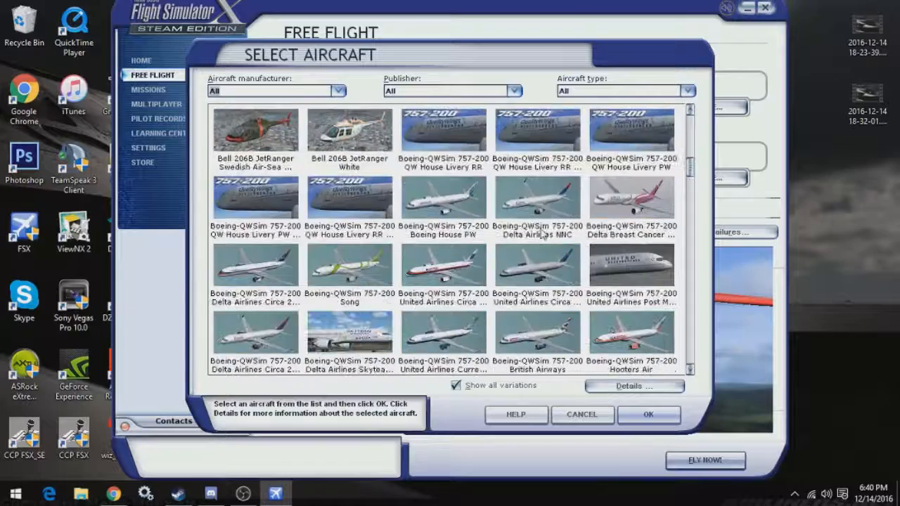
scroll(down, 3)
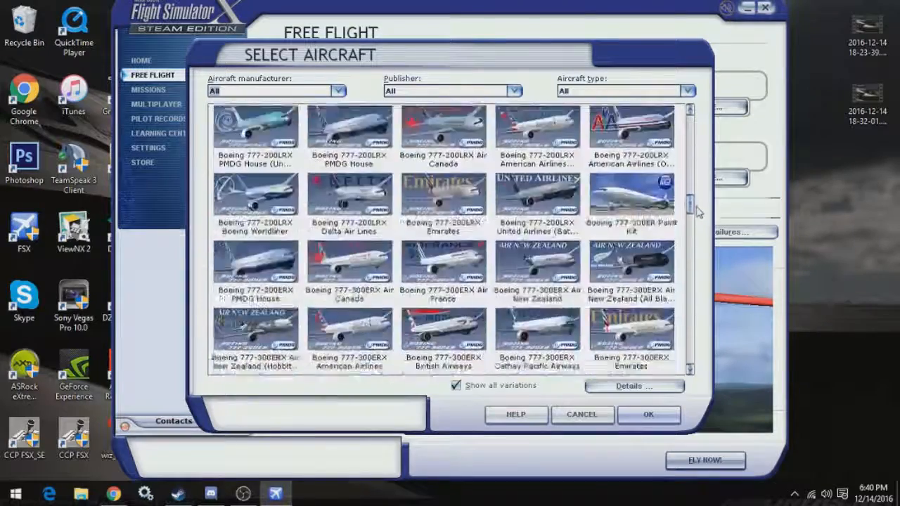
scroll(down, 3)
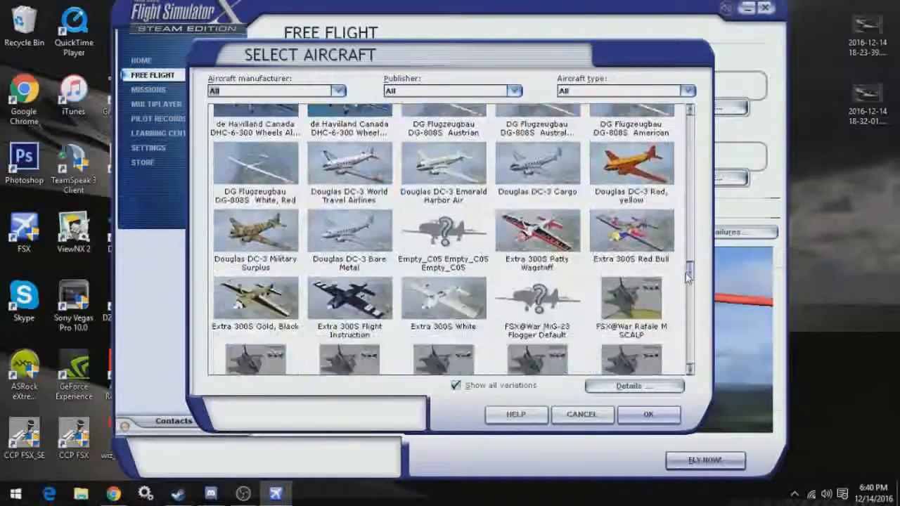
scroll(down, 3)
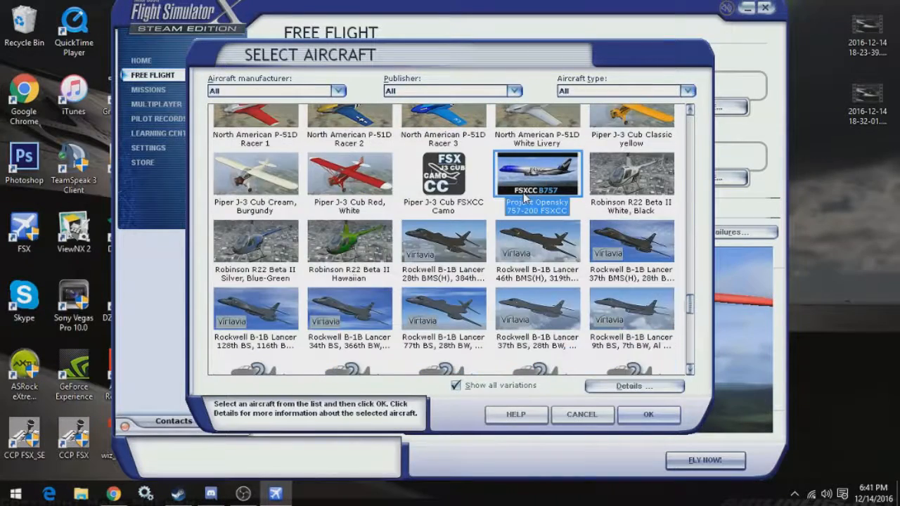
click(633, 385)
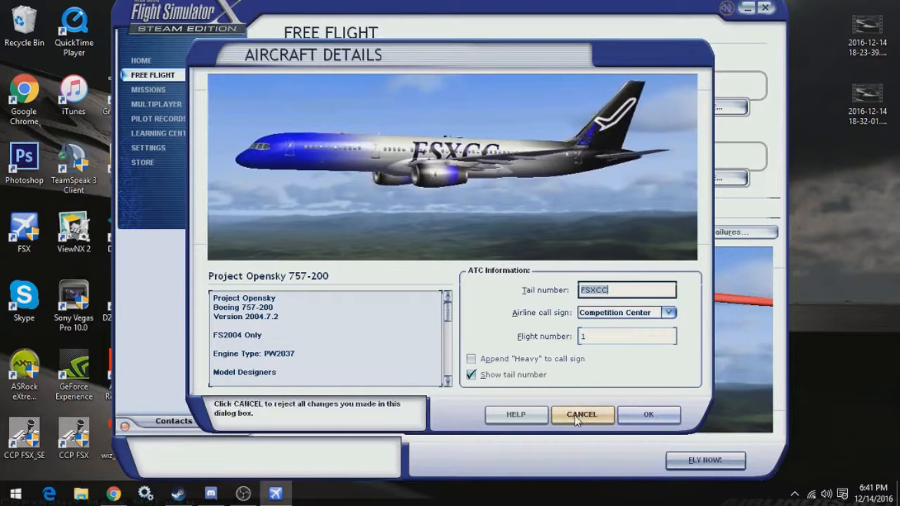
click(582, 413)
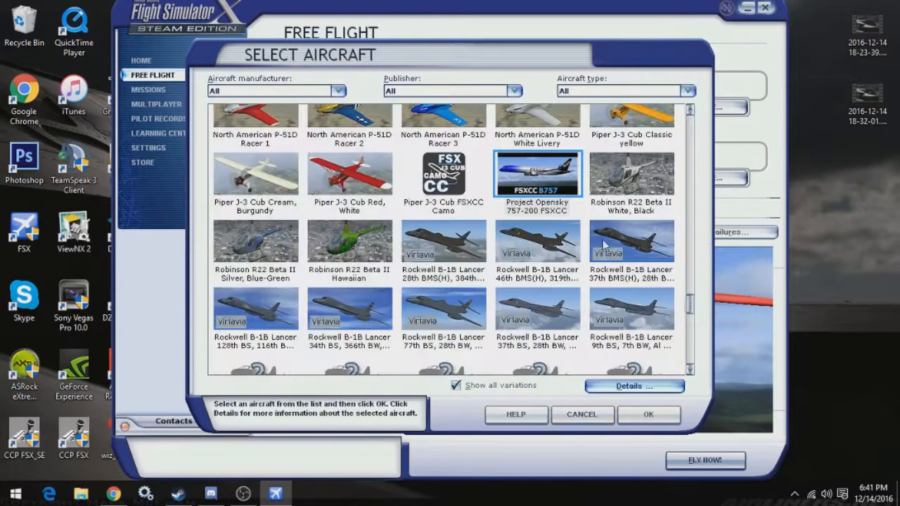
click(582, 413)
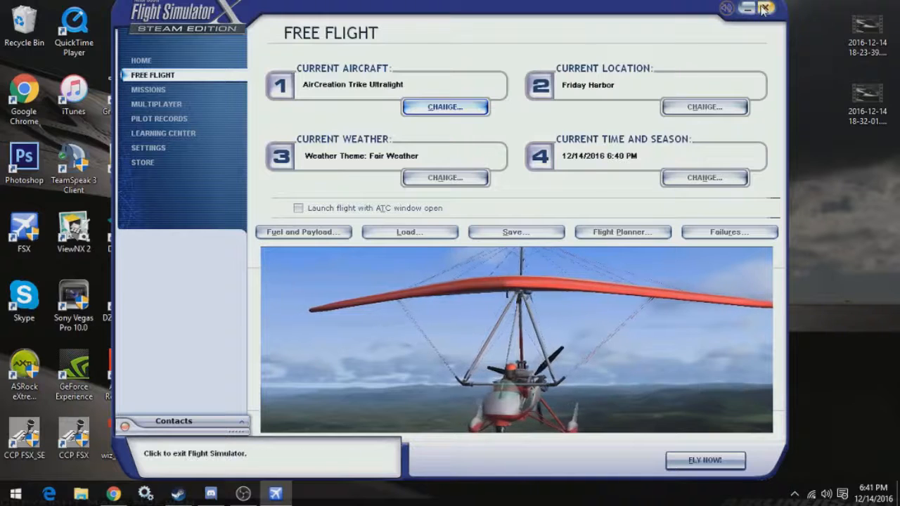
- Exit Flight Simulator X, returning to the Windows desktop
click(766, 8)
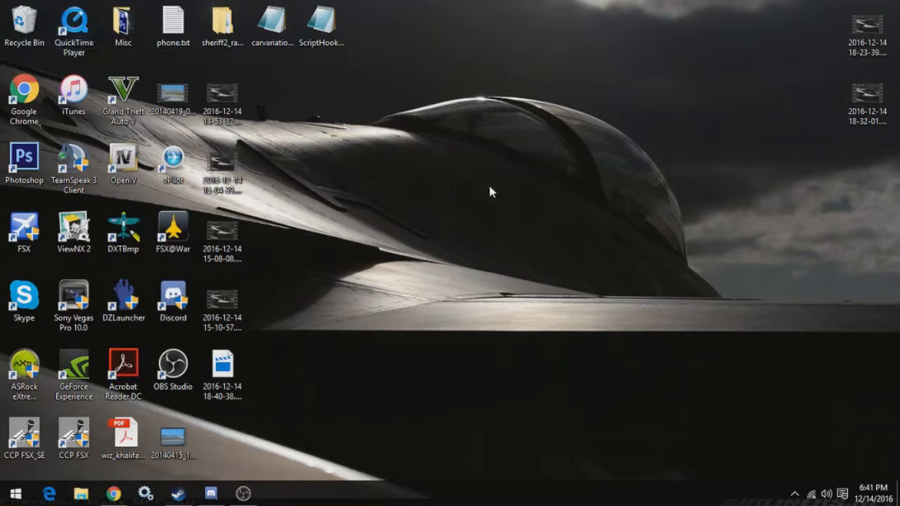
mouse_move(686, 147)
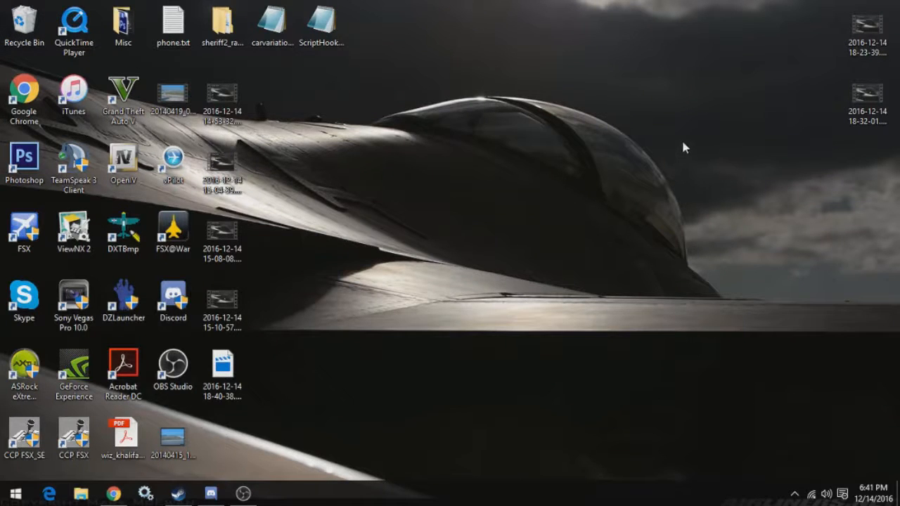
mouse_move(521, 371)
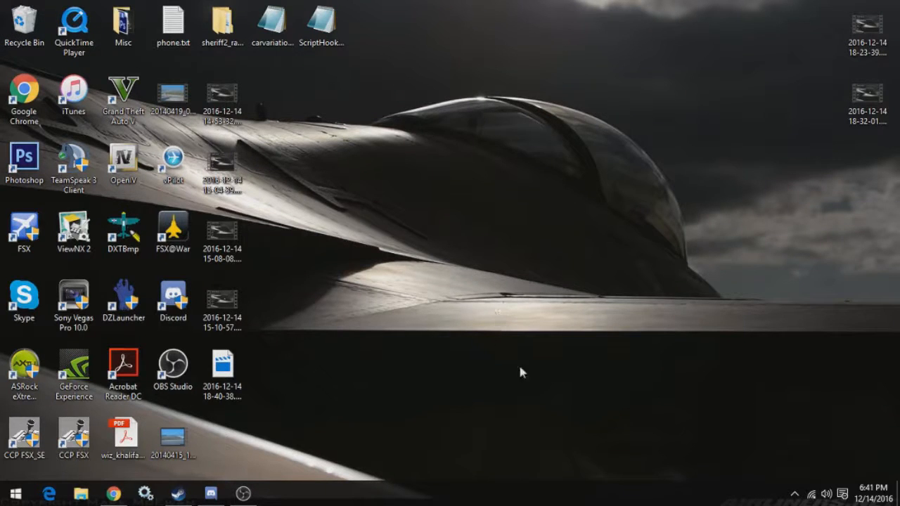
mouse_move(500, 204)
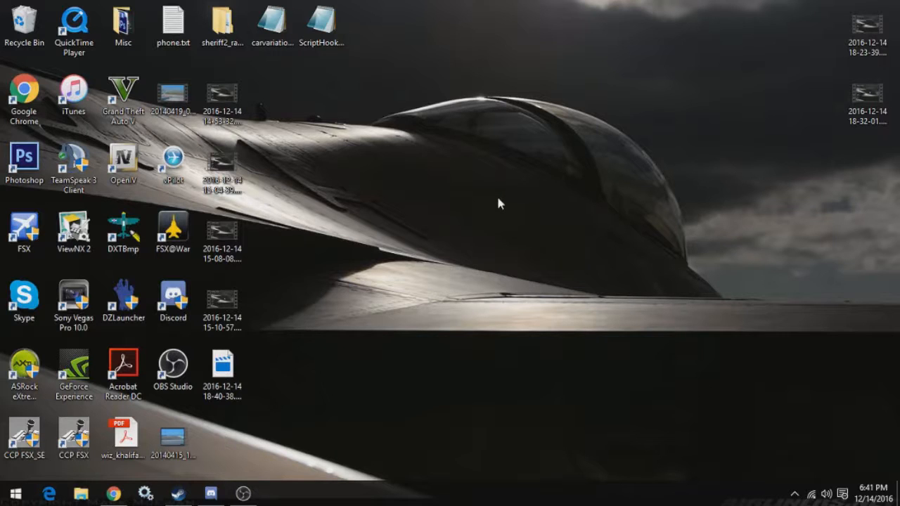
mouse_move(502, 192)
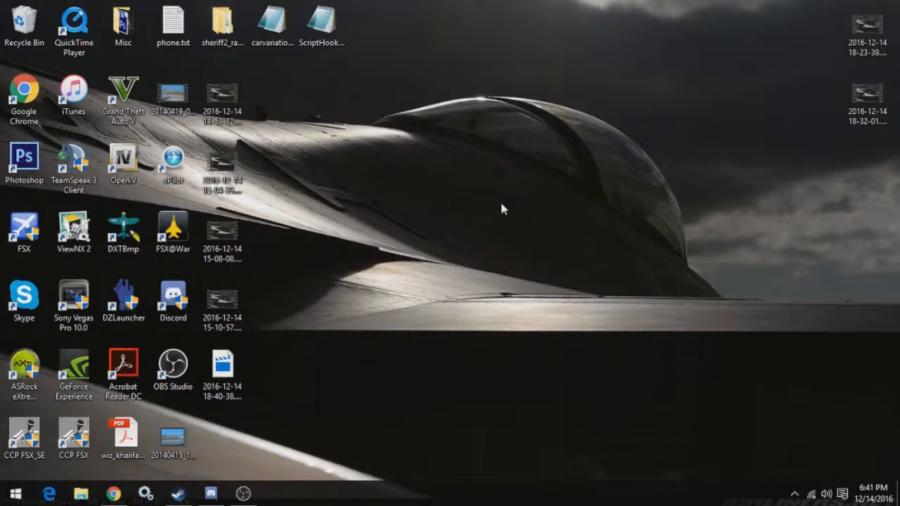
mouse_move(506, 308)
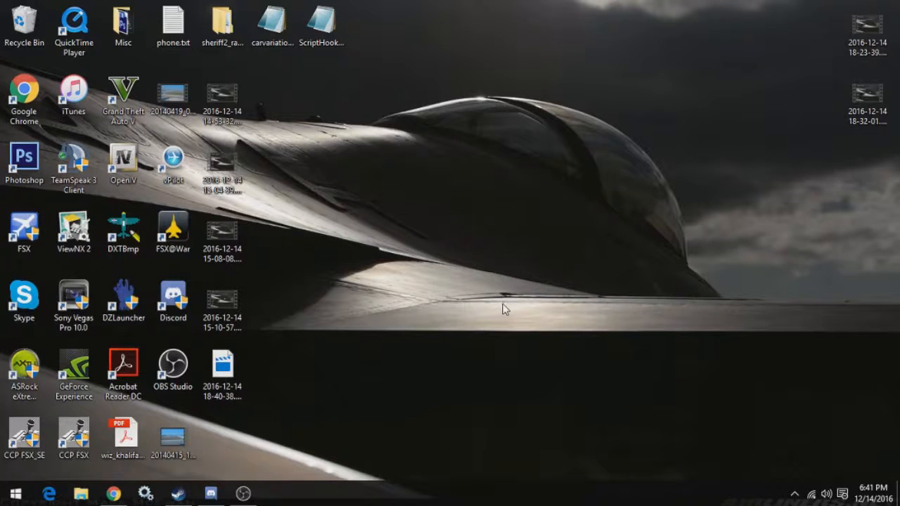
mouse_move(499, 297)
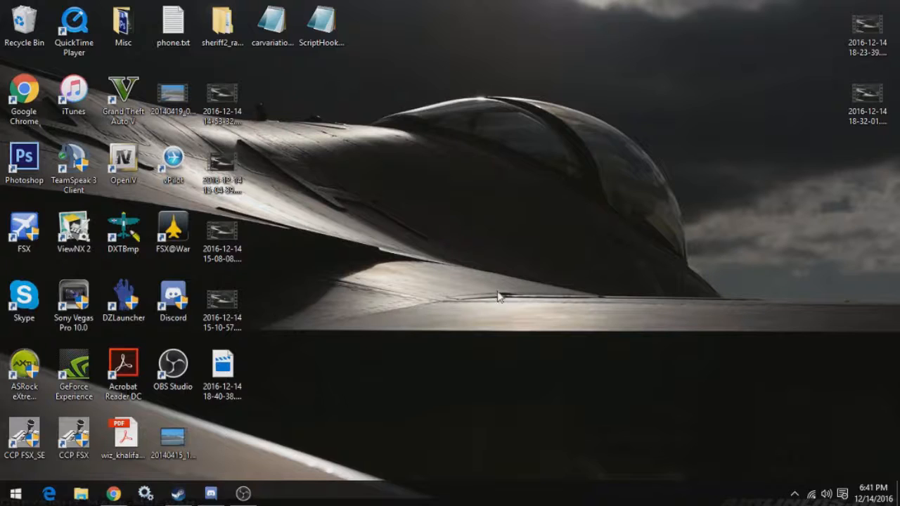